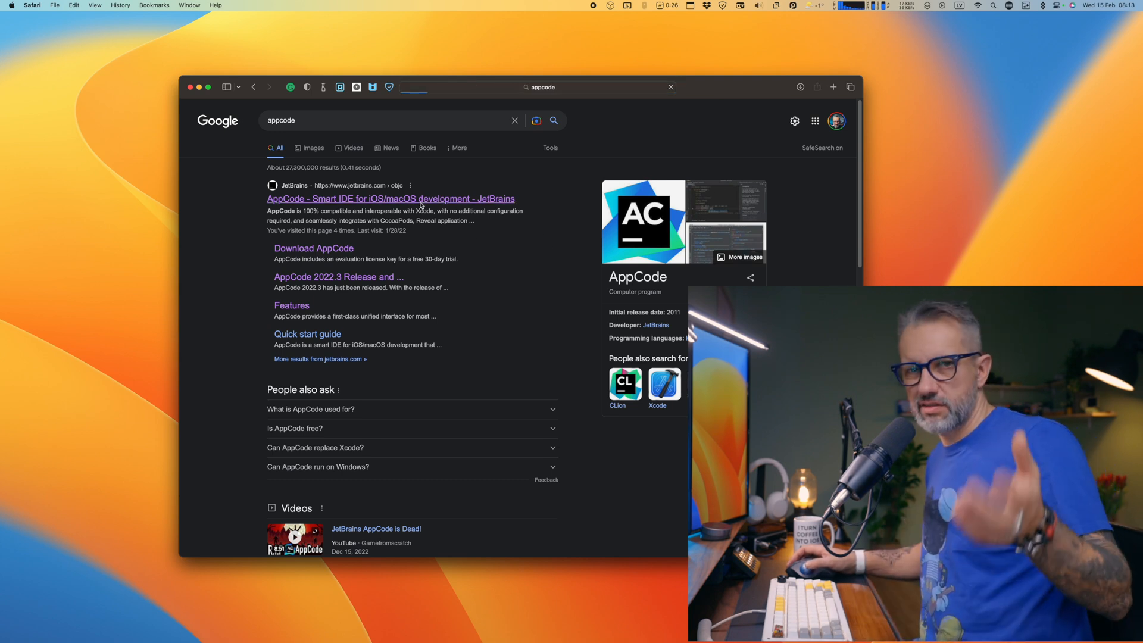
# - Open the JetBrains AppCode search result, which notes AppCode was discontinued on December 14, 2022
pyautogui.click(391, 198)
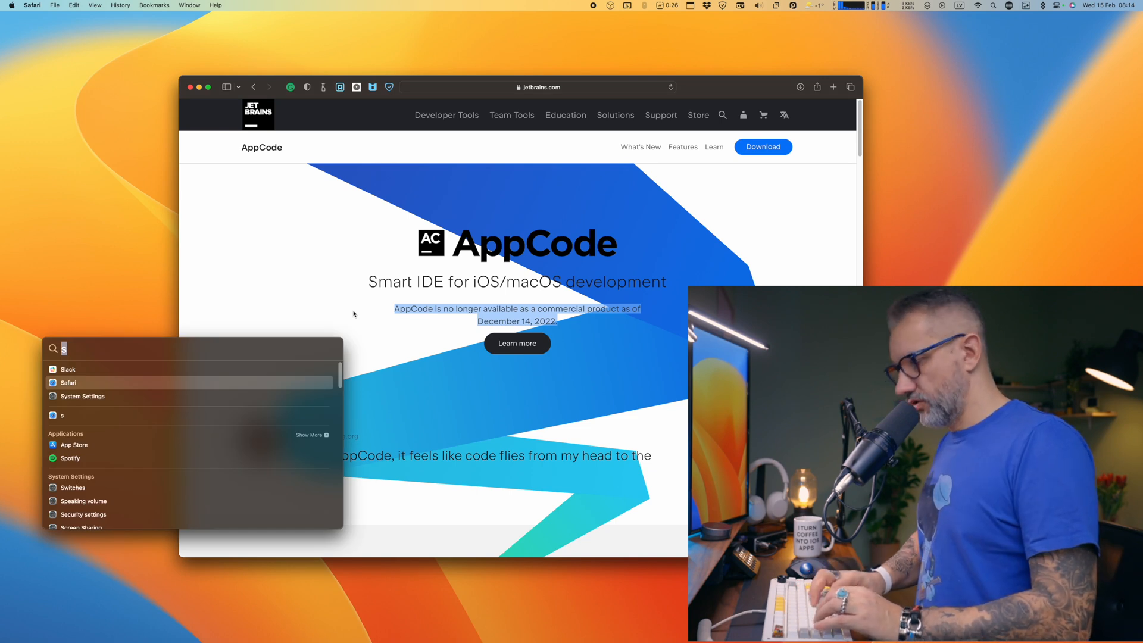
# - Launch Visual Studio Code from Spotlight, showing the minihabits NotificationManager.swift workday code
pyautogui.press('Escape')
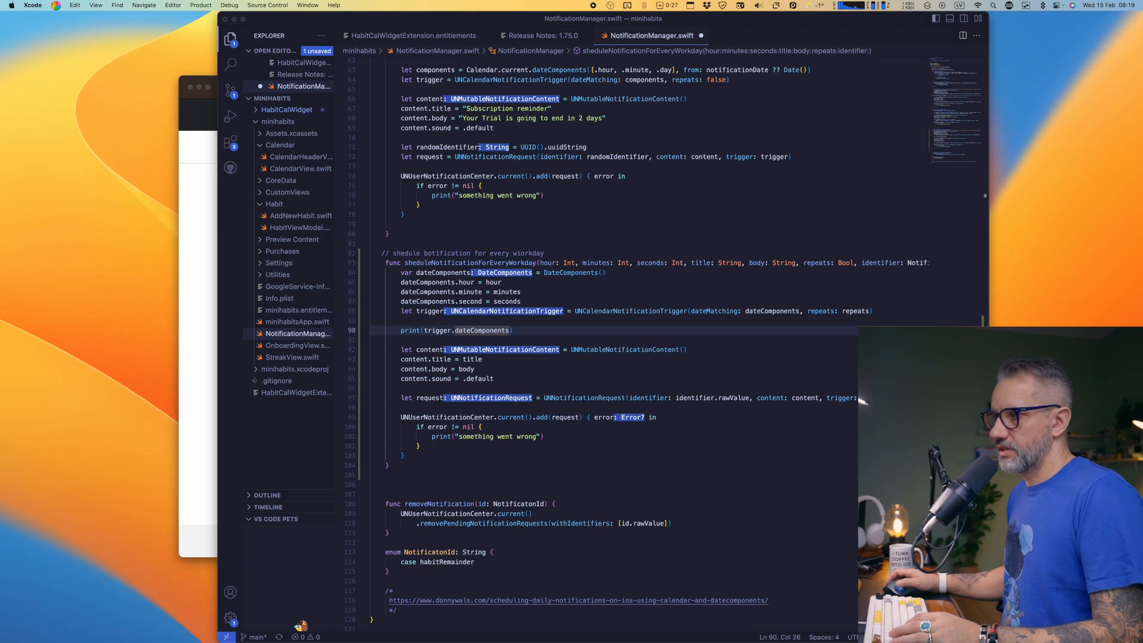
# - Open minihabits.xcodeproj from Open Recent and scroll through NotificationManager.swift
pyautogui.click(55, 5)
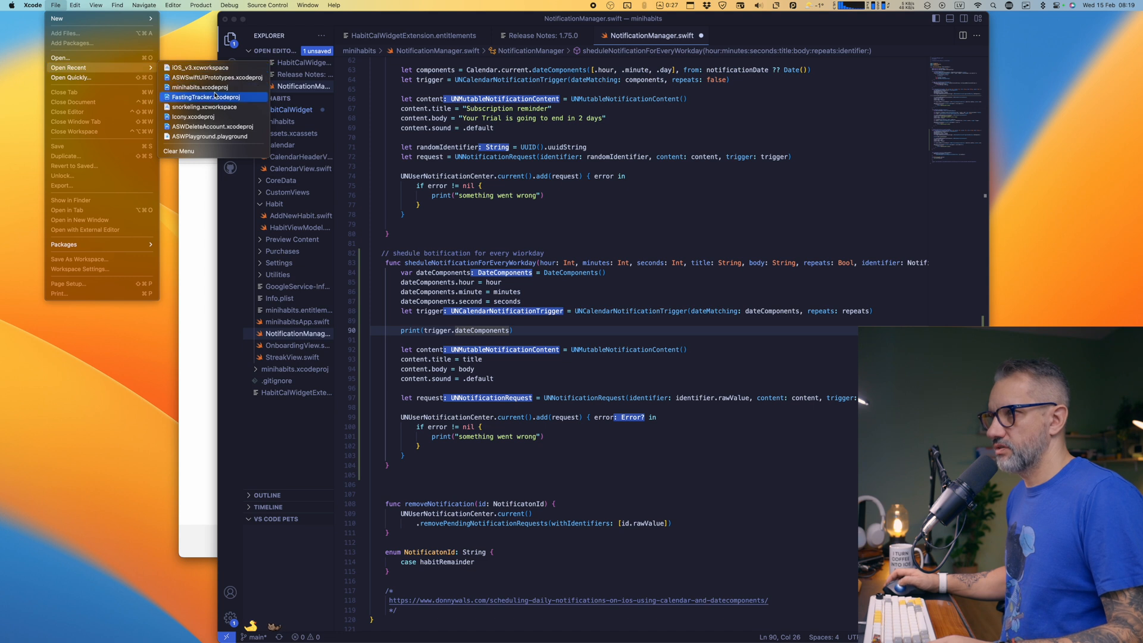
pyautogui.click(394, 293)
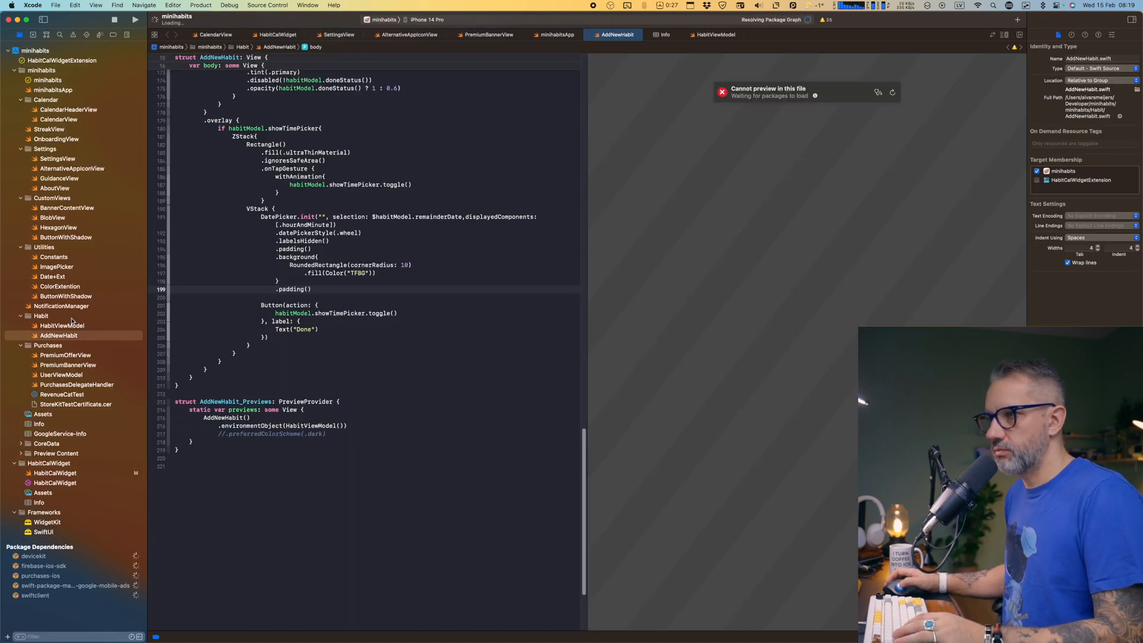
pyautogui.click(62, 306)
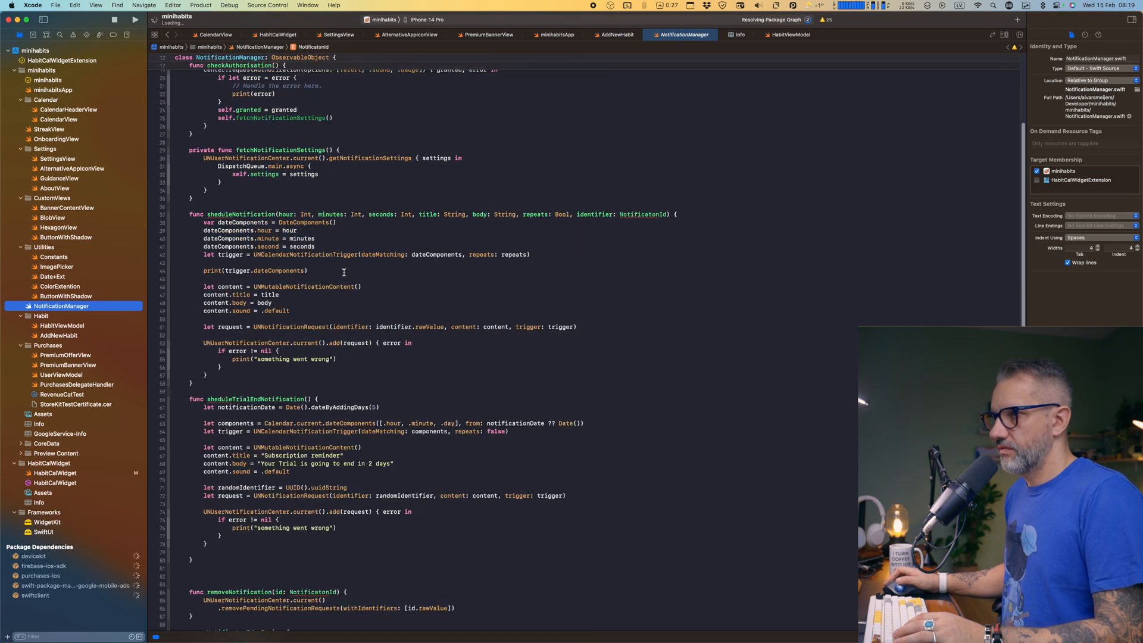
pyautogui.scroll(3)
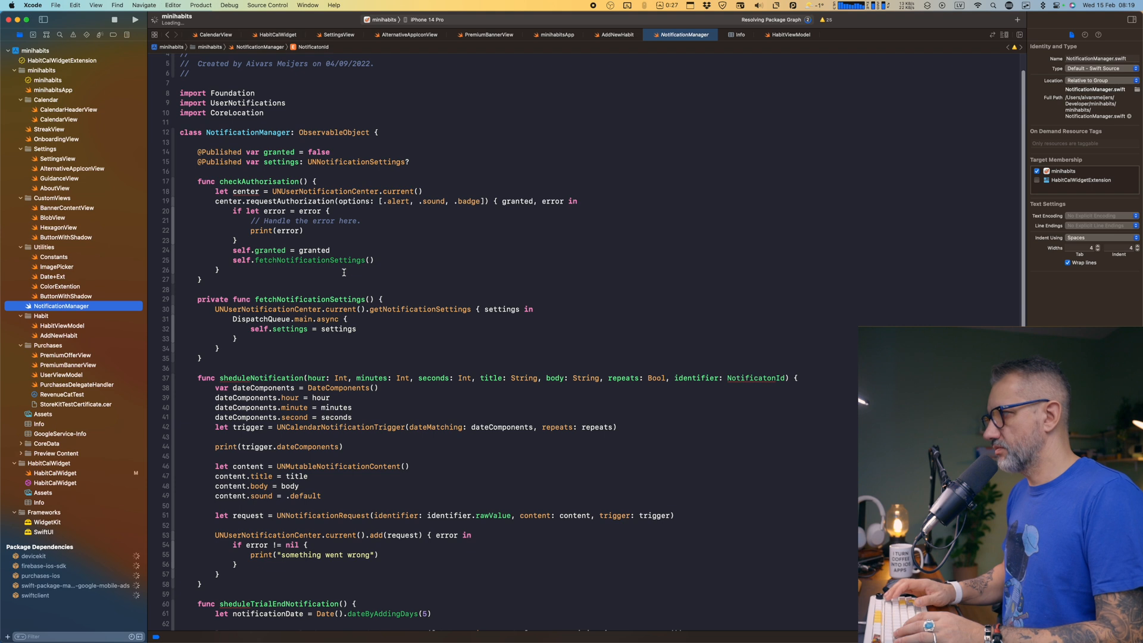
pyautogui.scroll(-3)
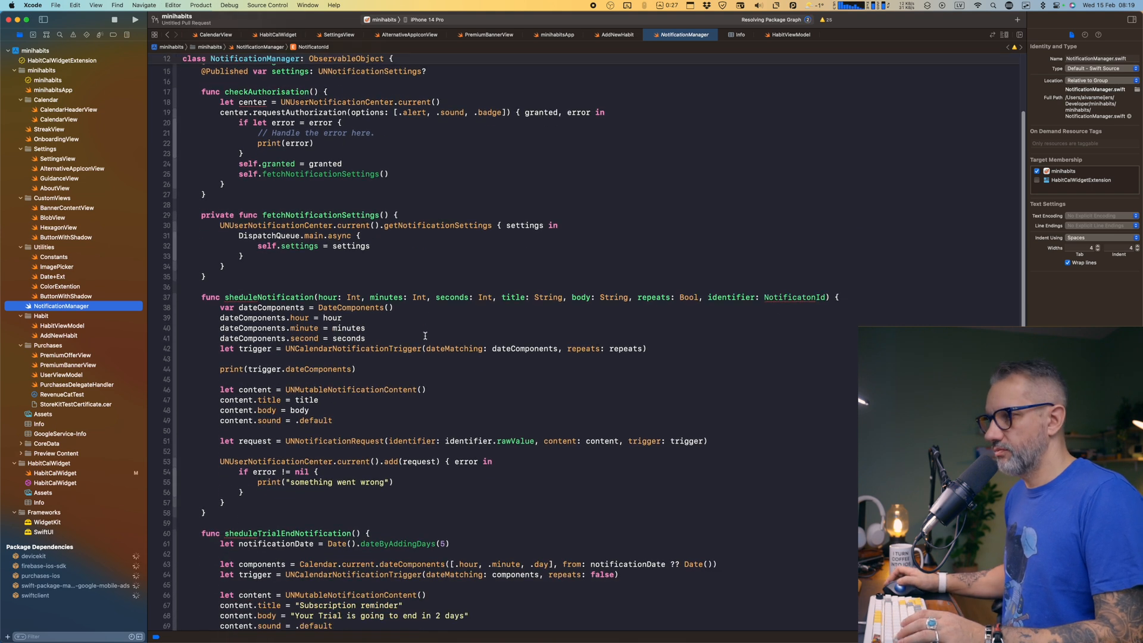
pyautogui.scroll(-3)
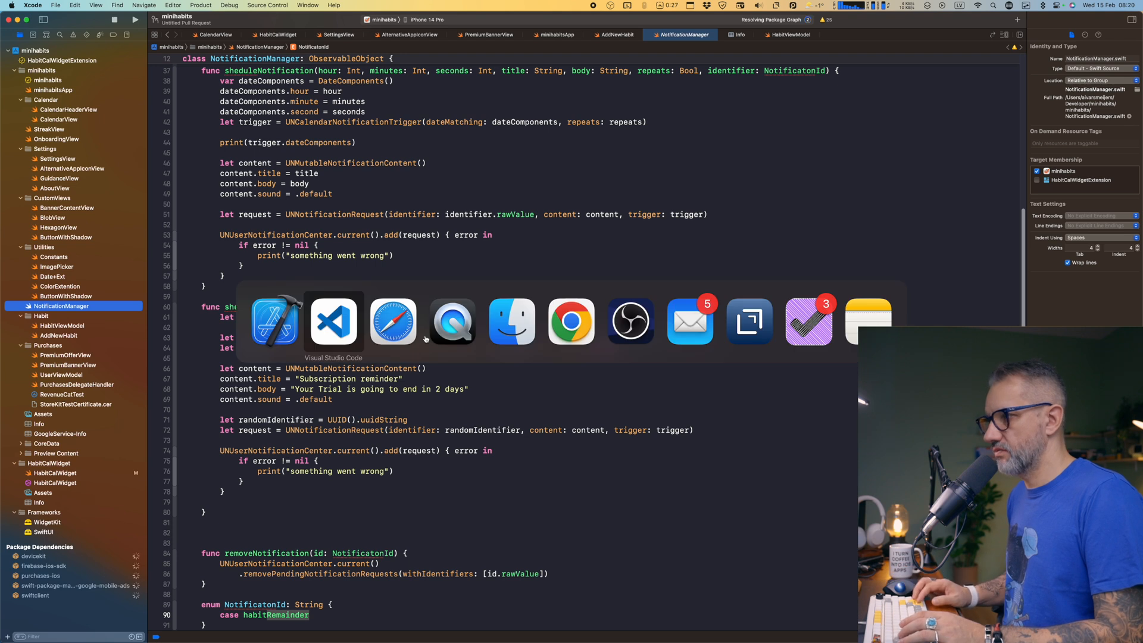
pyautogui.click(333, 320)
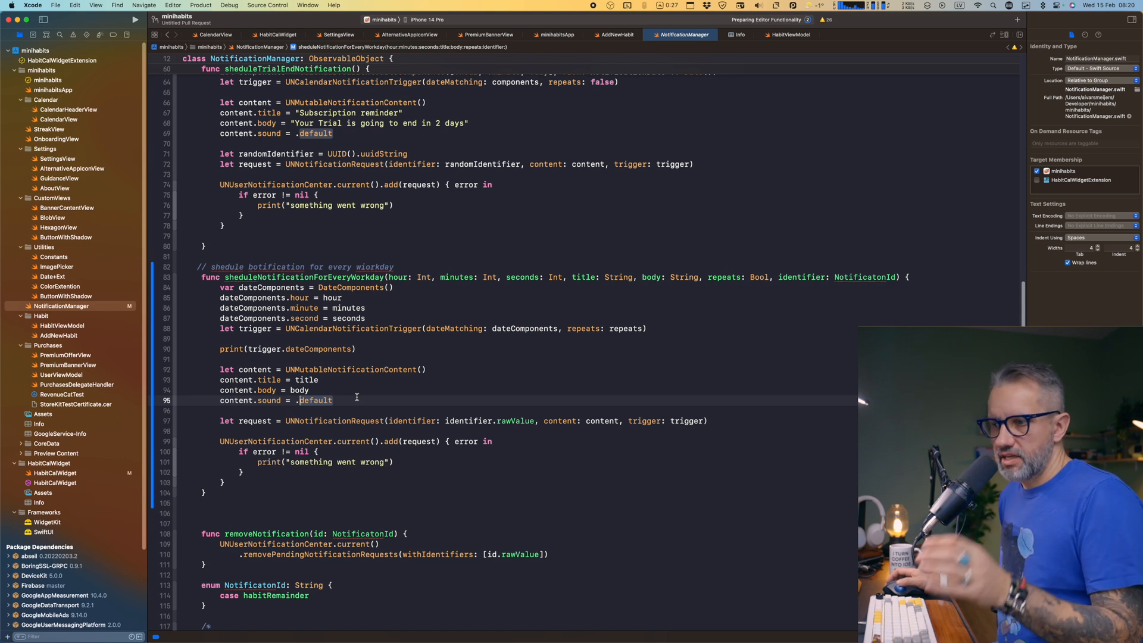
pyautogui.moveTo(373, 400)
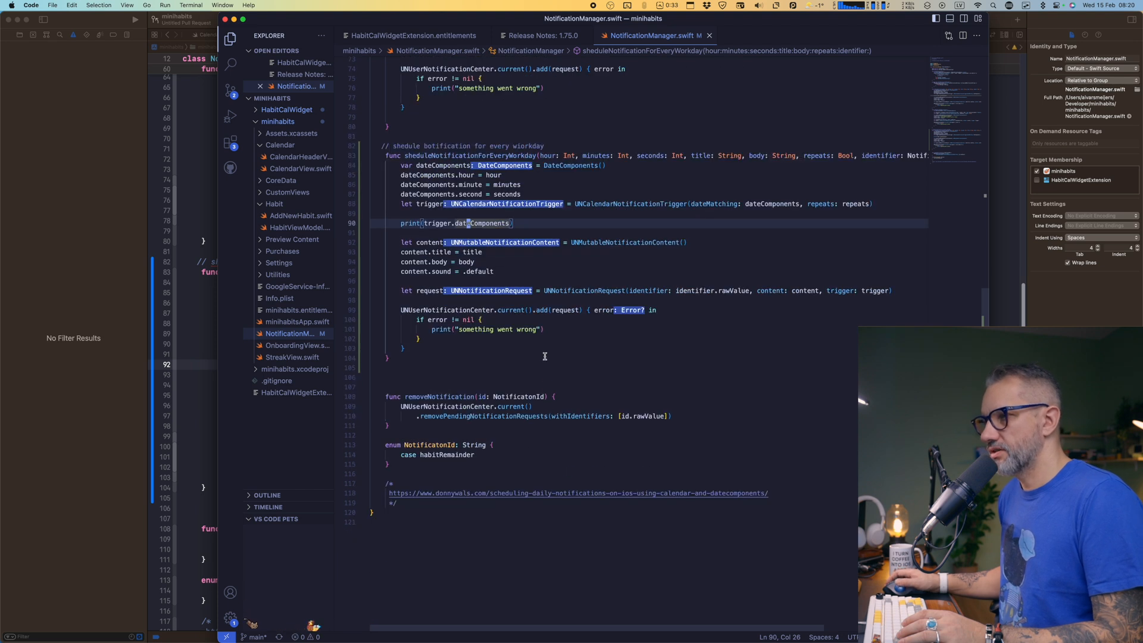
pyautogui.scroll(3)
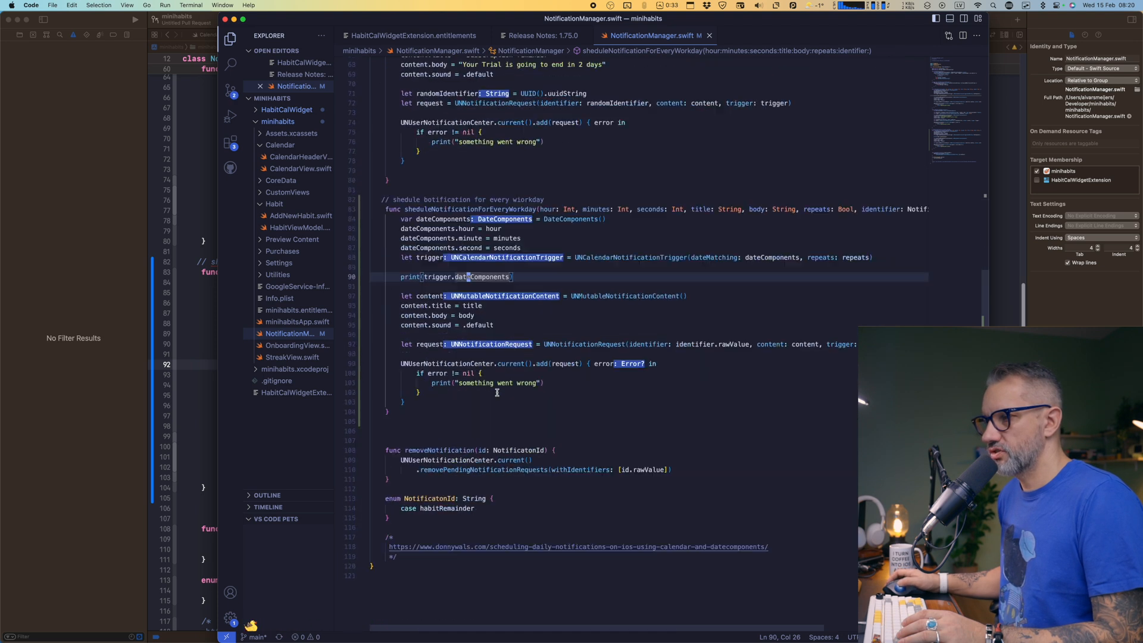
pyautogui.scroll(3)
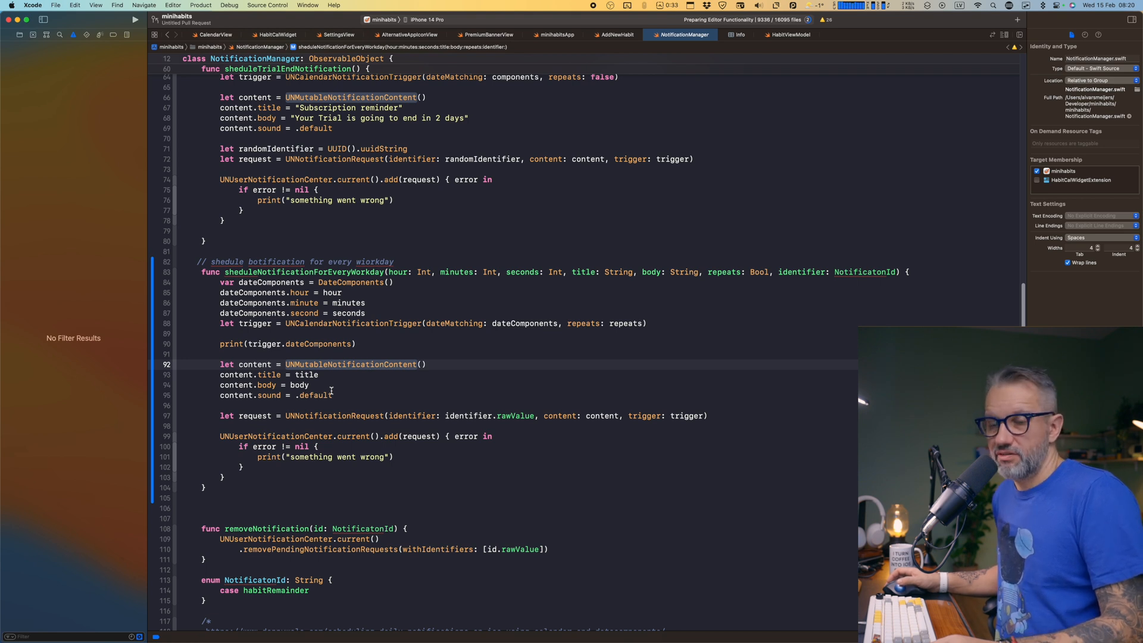
pyautogui.moveTo(244, 422)
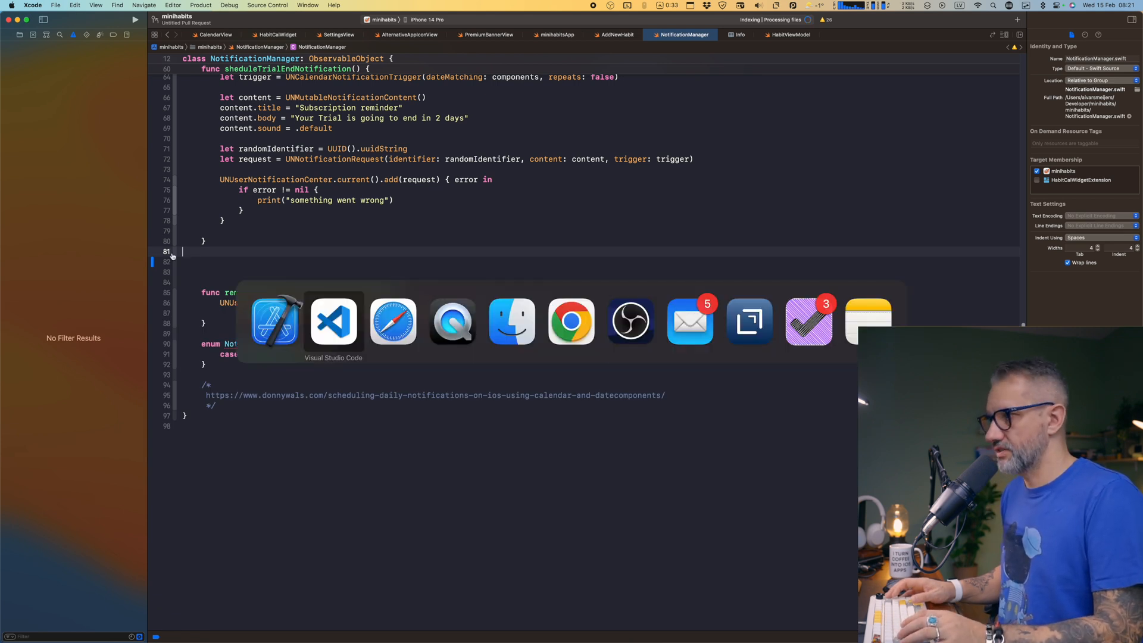
# - Go to the intitni/CopilotForXcode repository and read down its README prerequisites and installation
pyautogui.click(333, 321)
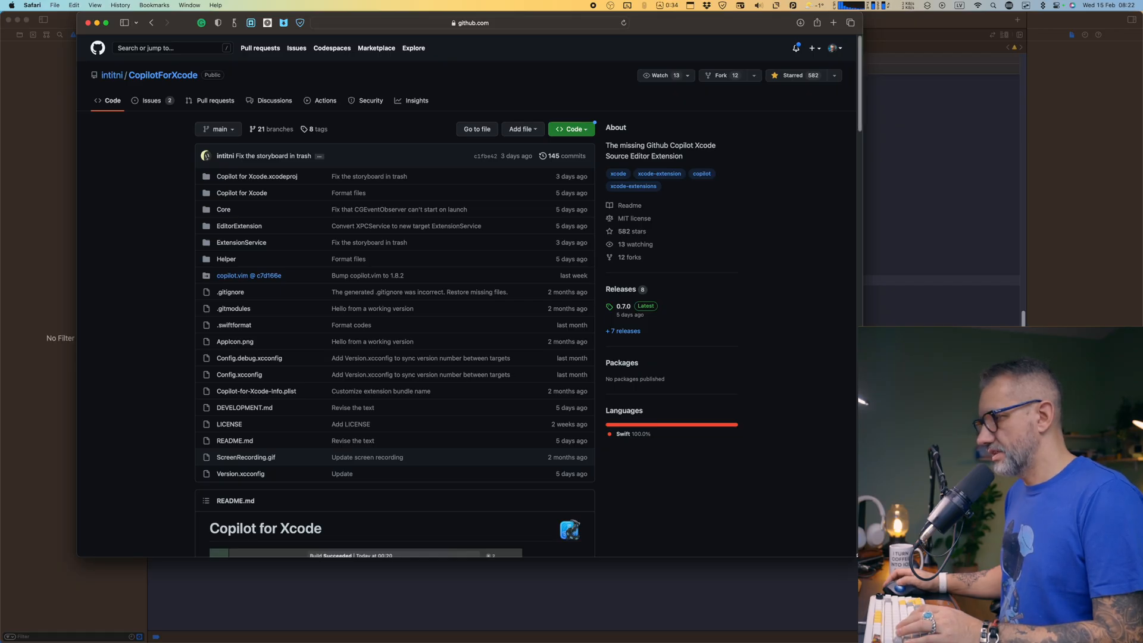
pyautogui.scroll(-3)
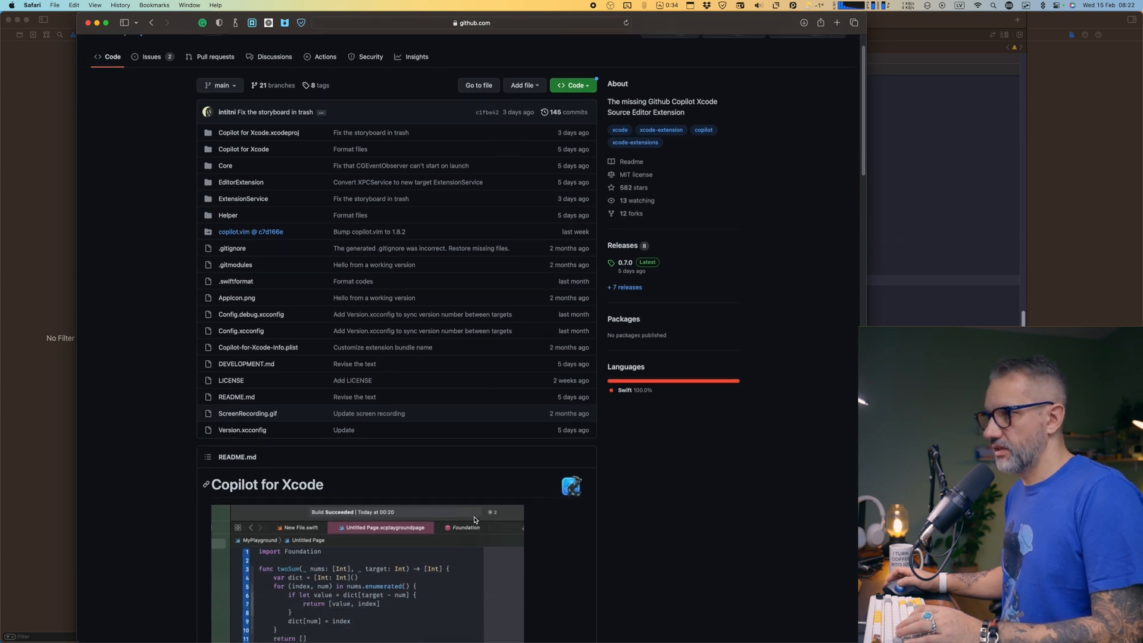
pyautogui.scroll(-3)
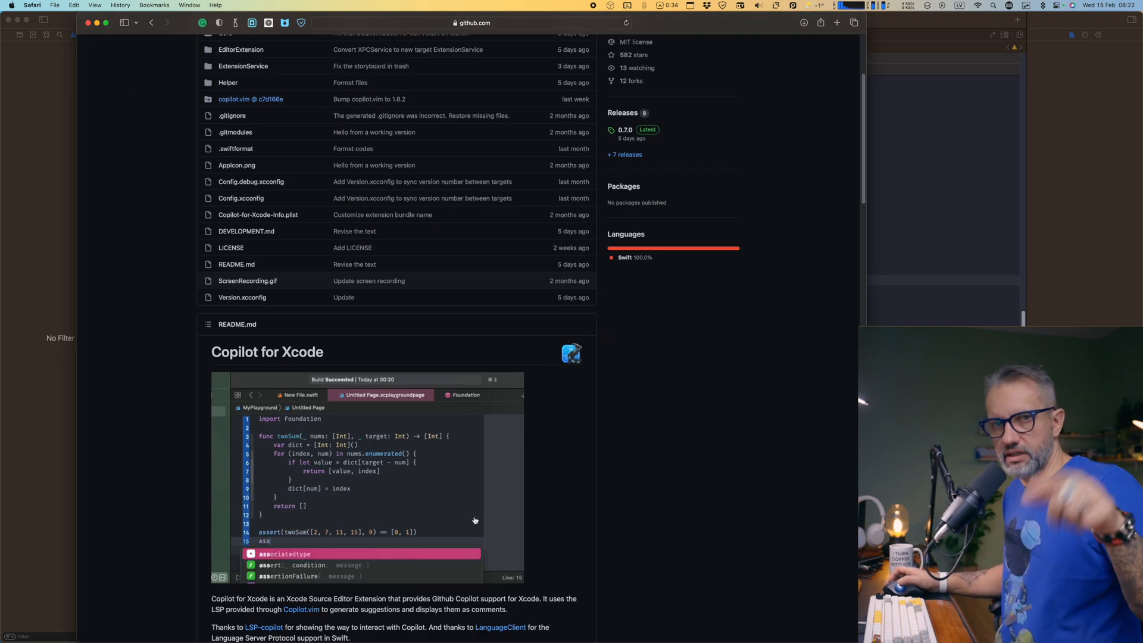
pyautogui.scroll(-3)
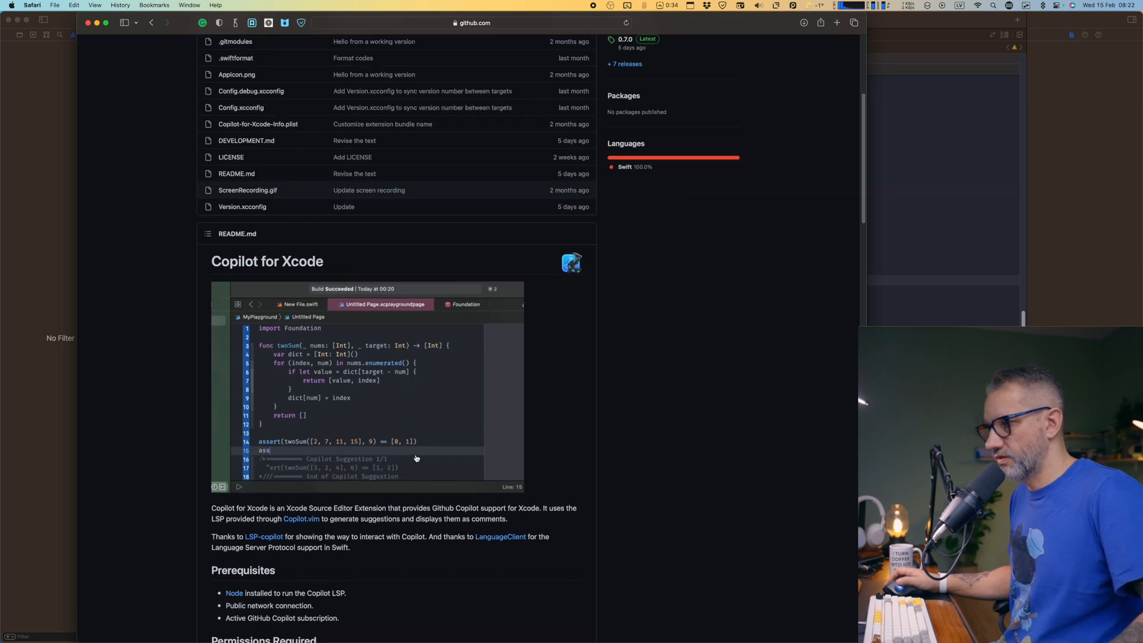
pyautogui.scroll(-3)
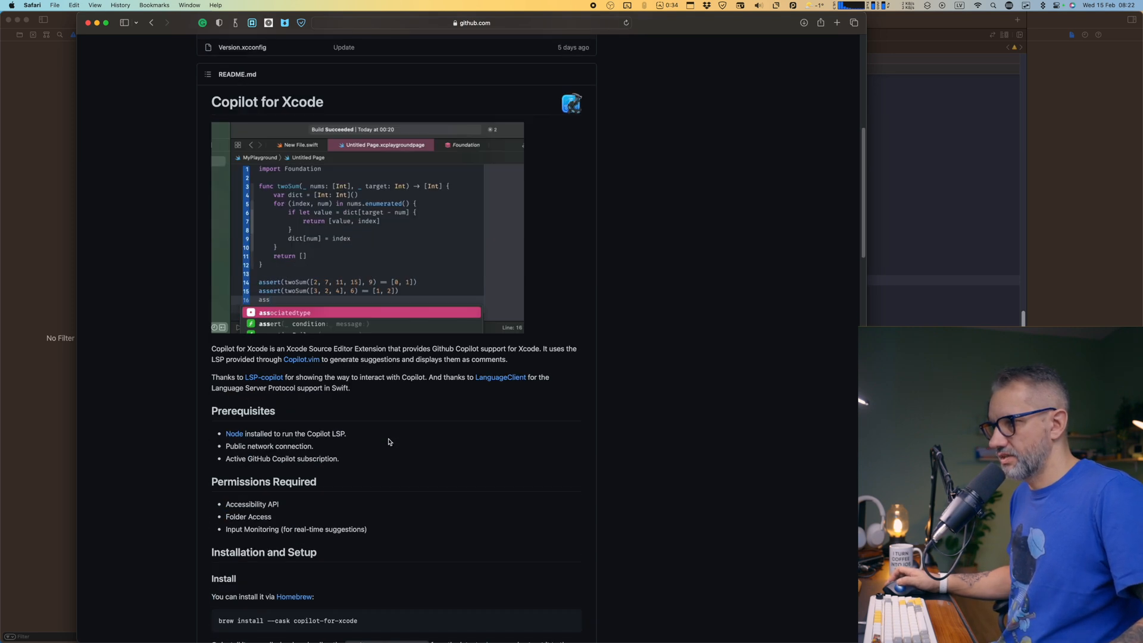
pyautogui.scroll(-3)
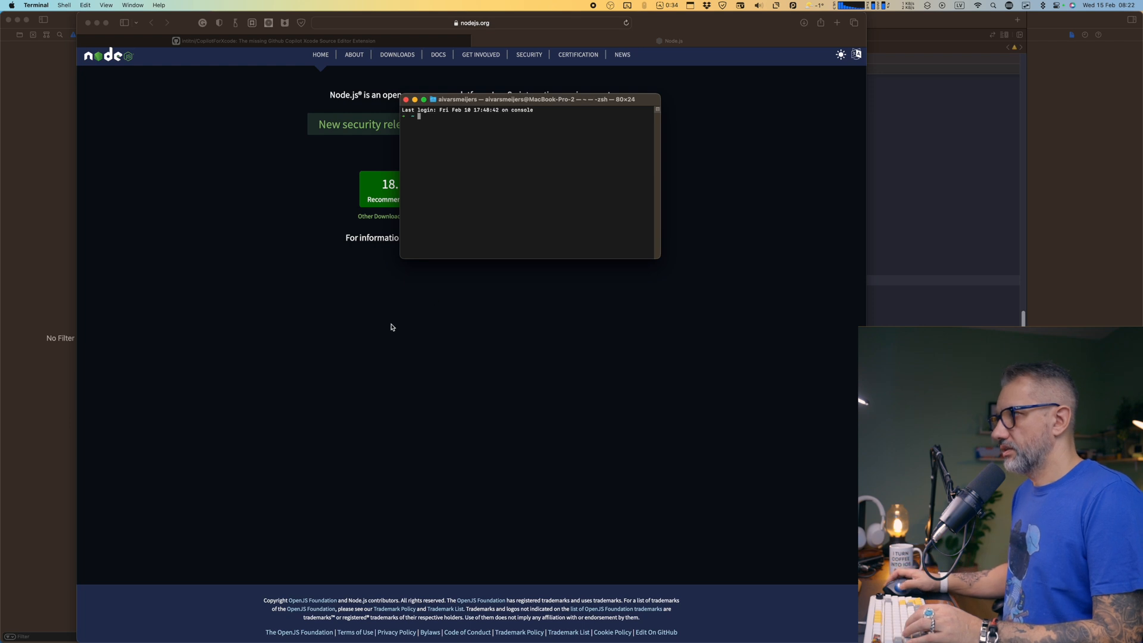
pyautogui.moveTo(575, 102)
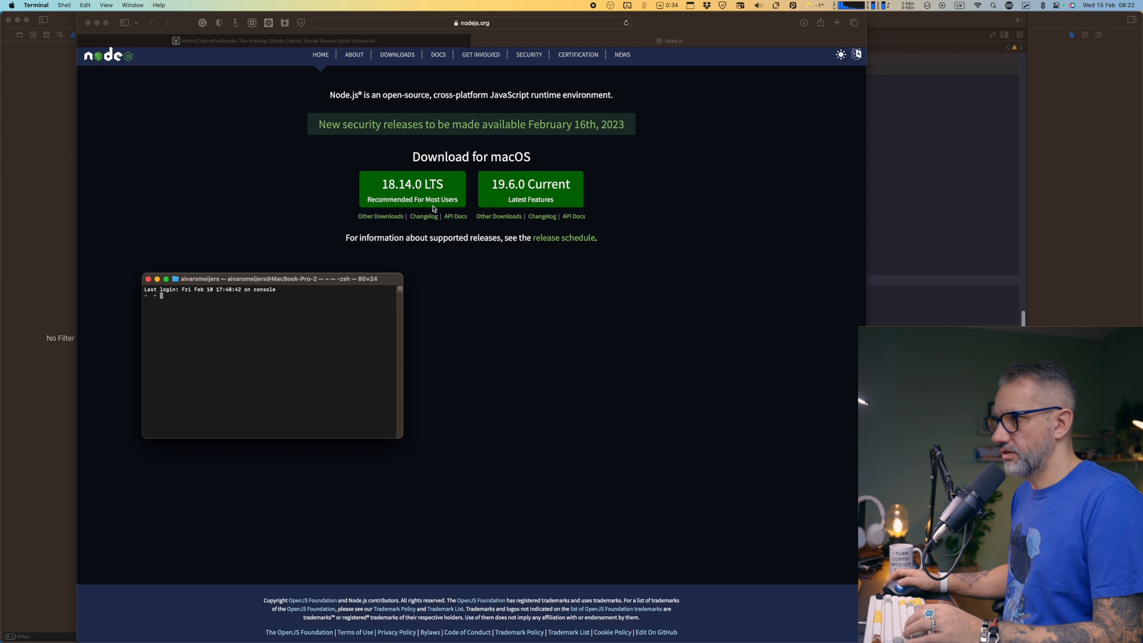
# - Check the Homebrew node formula page, then return to the Copilot for Xcode README
pyautogui.click(736, 40)
pyautogui.write('brew install node')
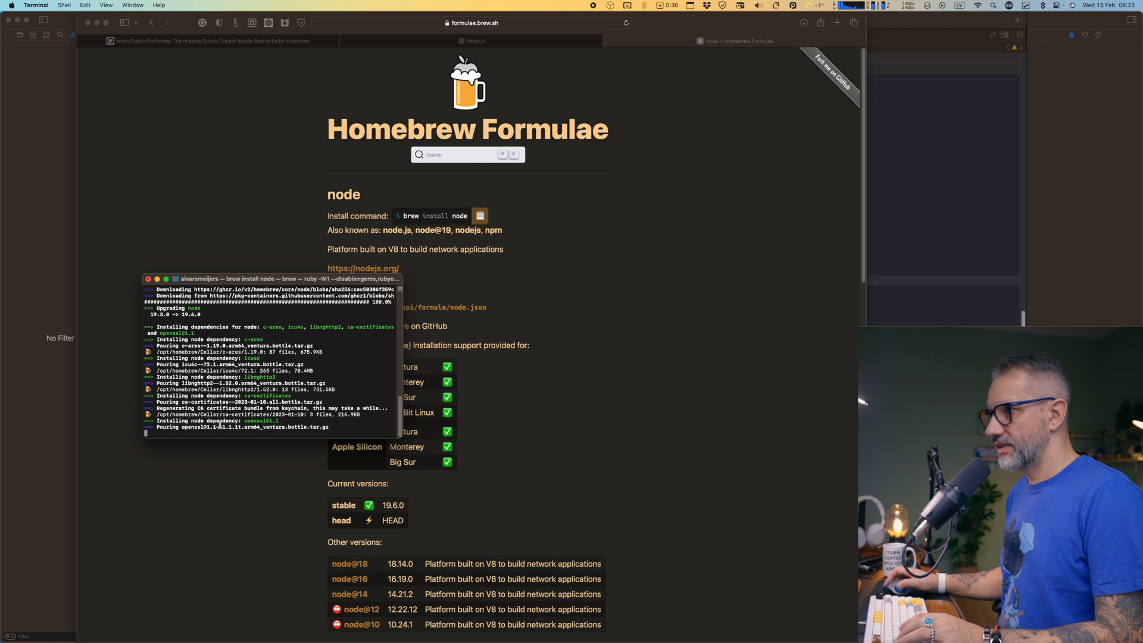
pyautogui.click(211, 40)
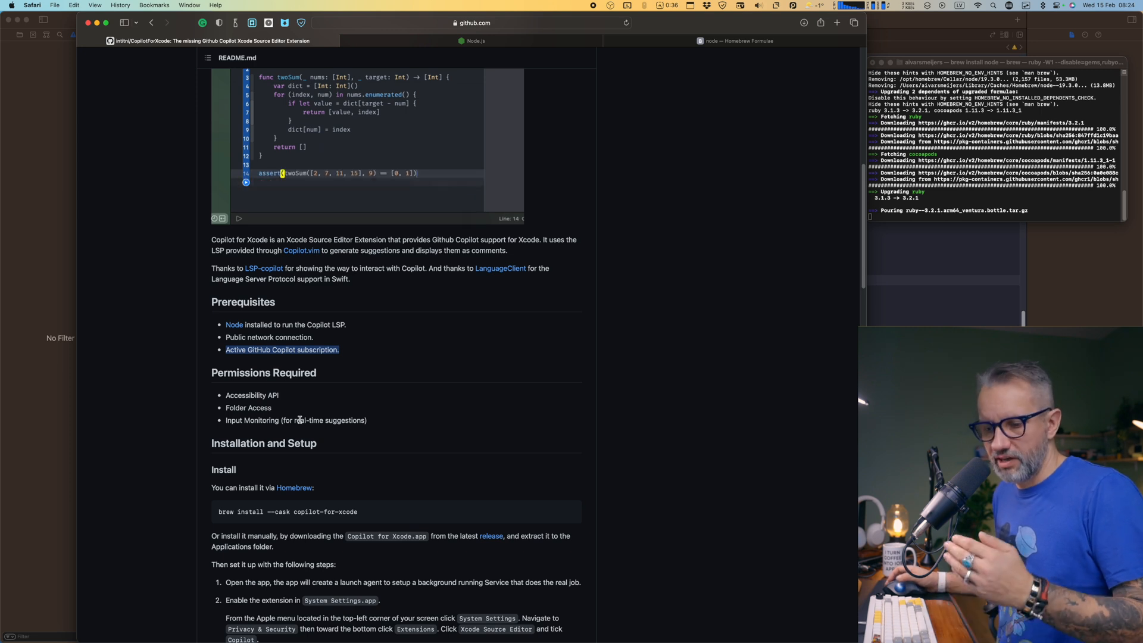
pyautogui.write('ass')
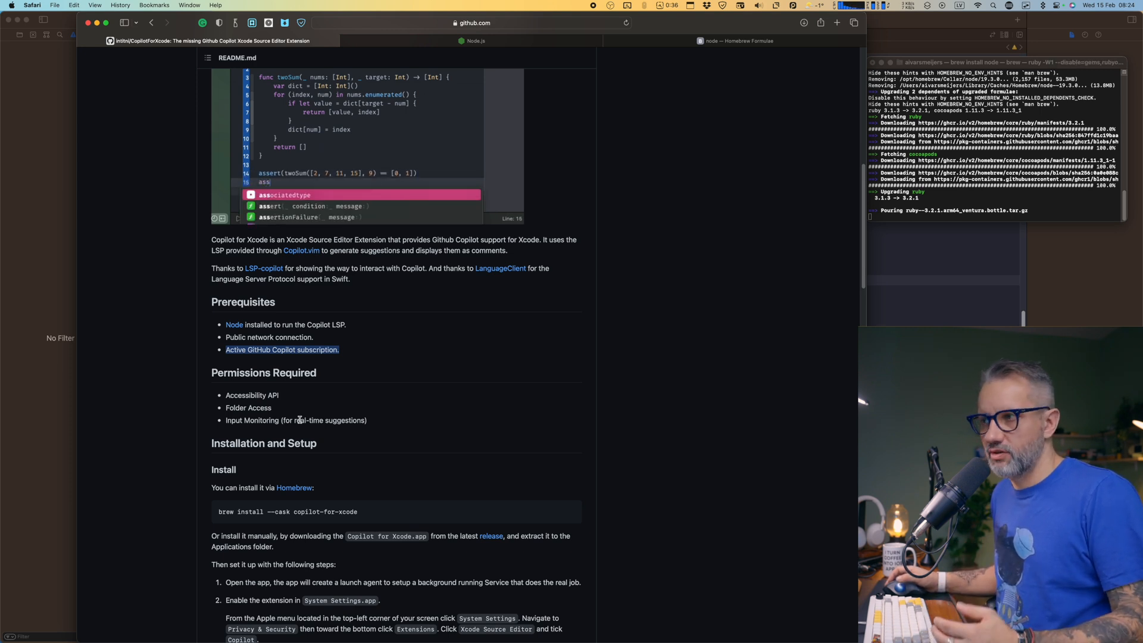
pyautogui.write('assert(twoSum([3, 2, 4], 6) == [1, 2])')
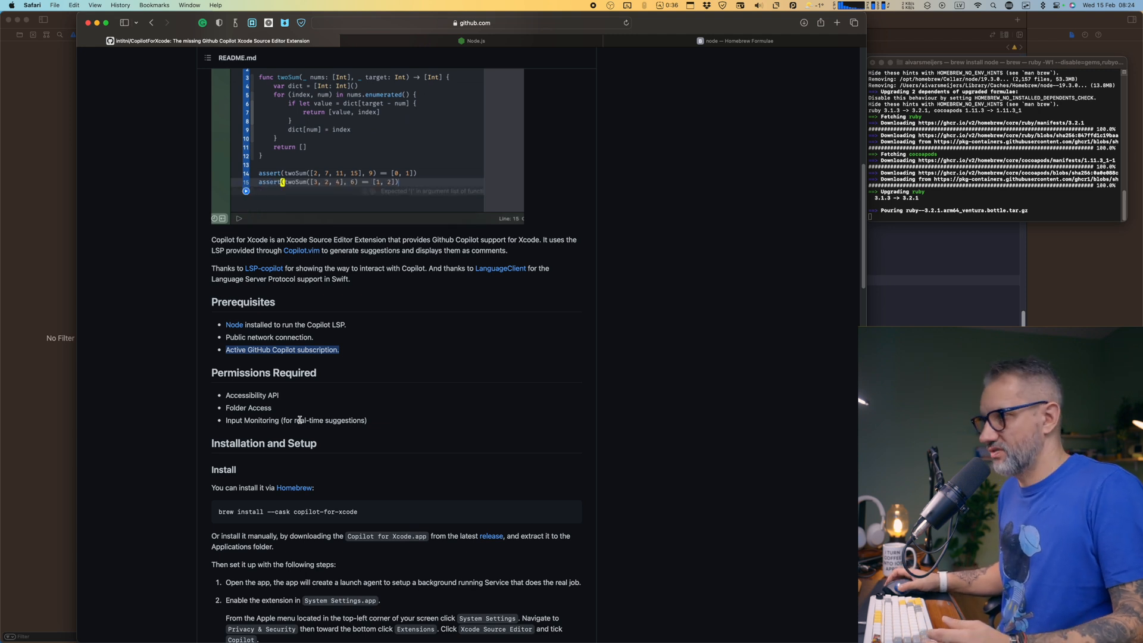
pyautogui.write('assert(twoSum([3, 3], 6) == [0, 1')
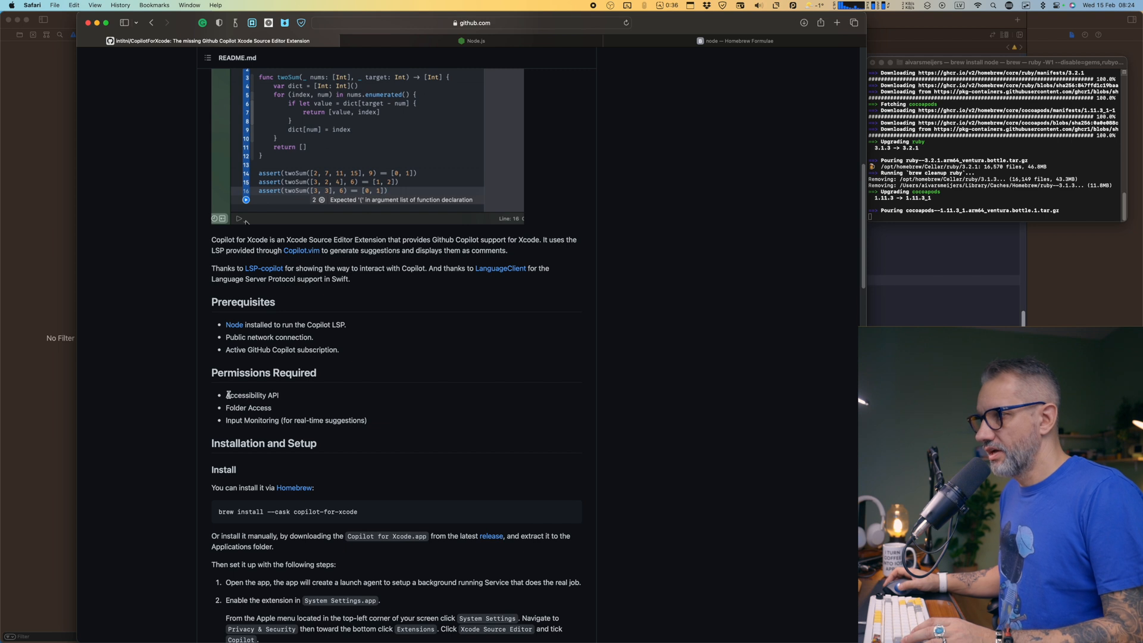
pyautogui.doubleClick(251, 394)
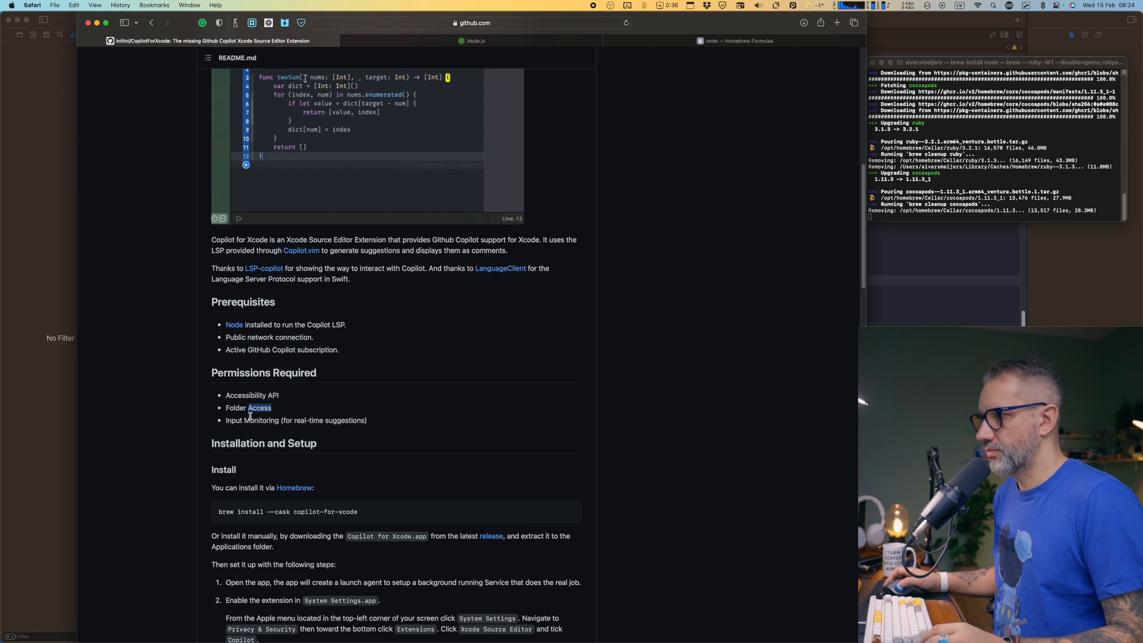
pyautogui.scroll(-3)
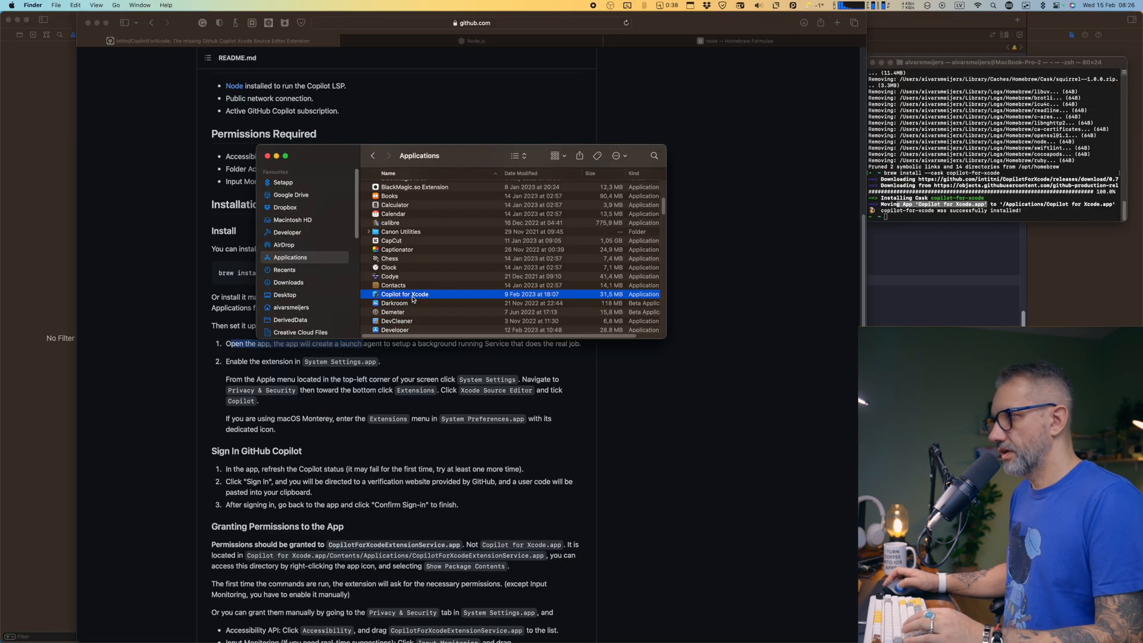
# - Launch Copilot for Xcode from Applications, approving the downloaded-from-internet warning
pyautogui.doubleClick(405, 293)
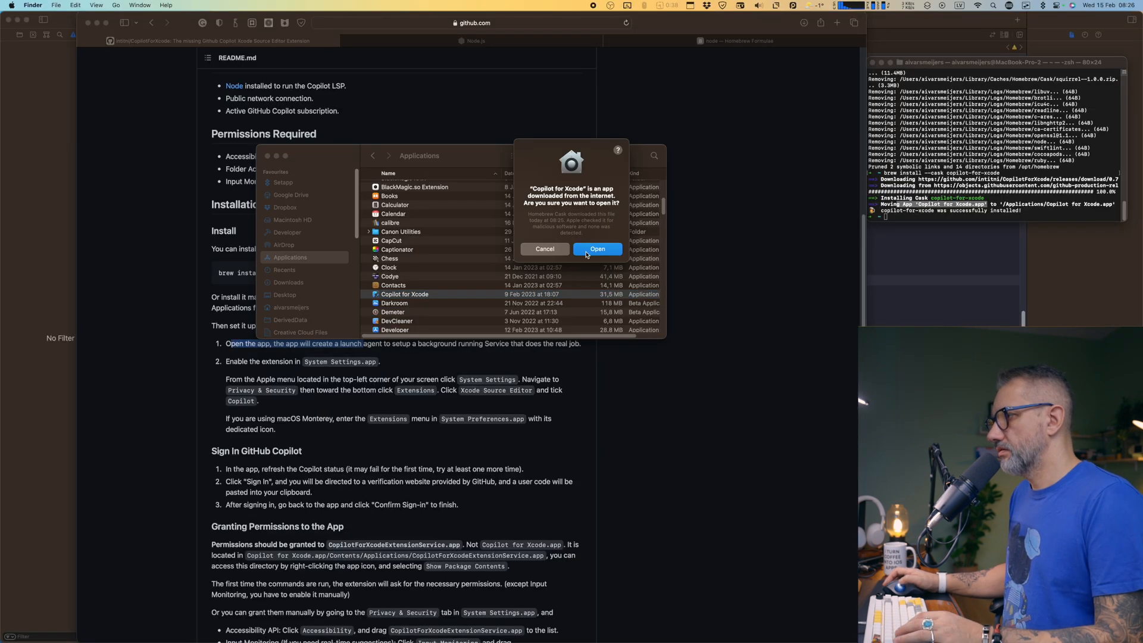
pyautogui.click(596, 249)
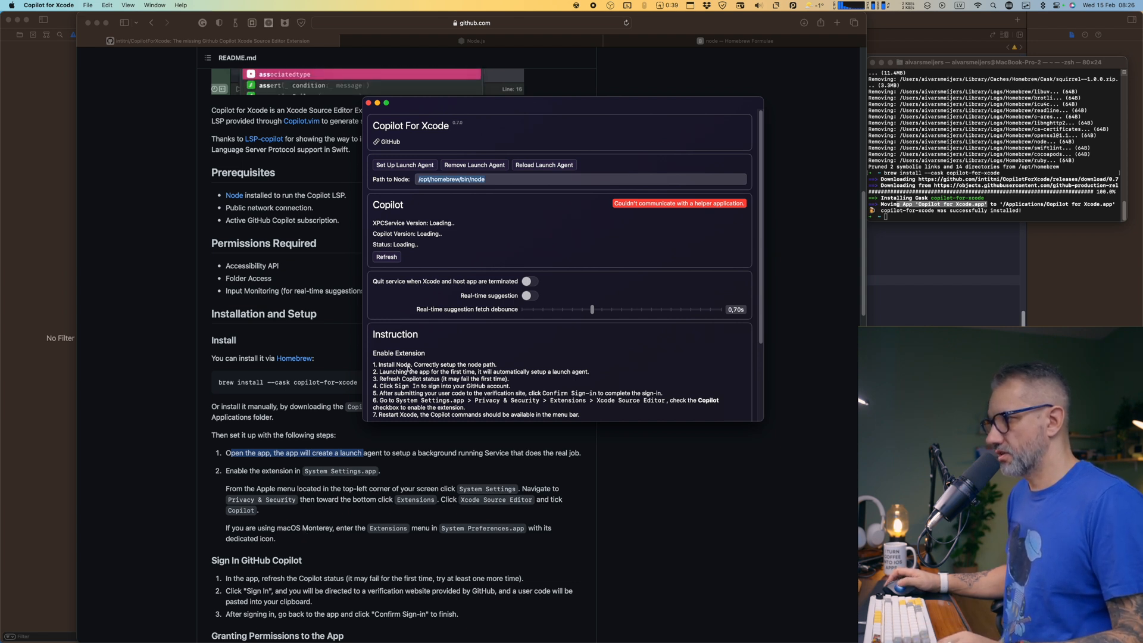
pyautogui.moveTo(408, 369)
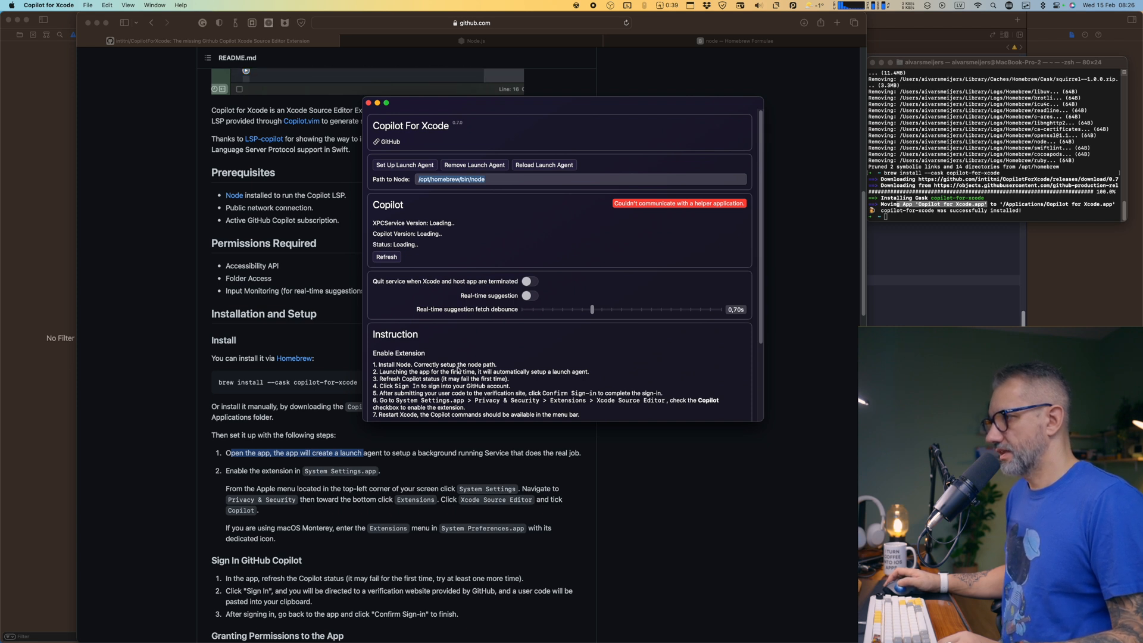
pyautogui.moveTo(493, 180)
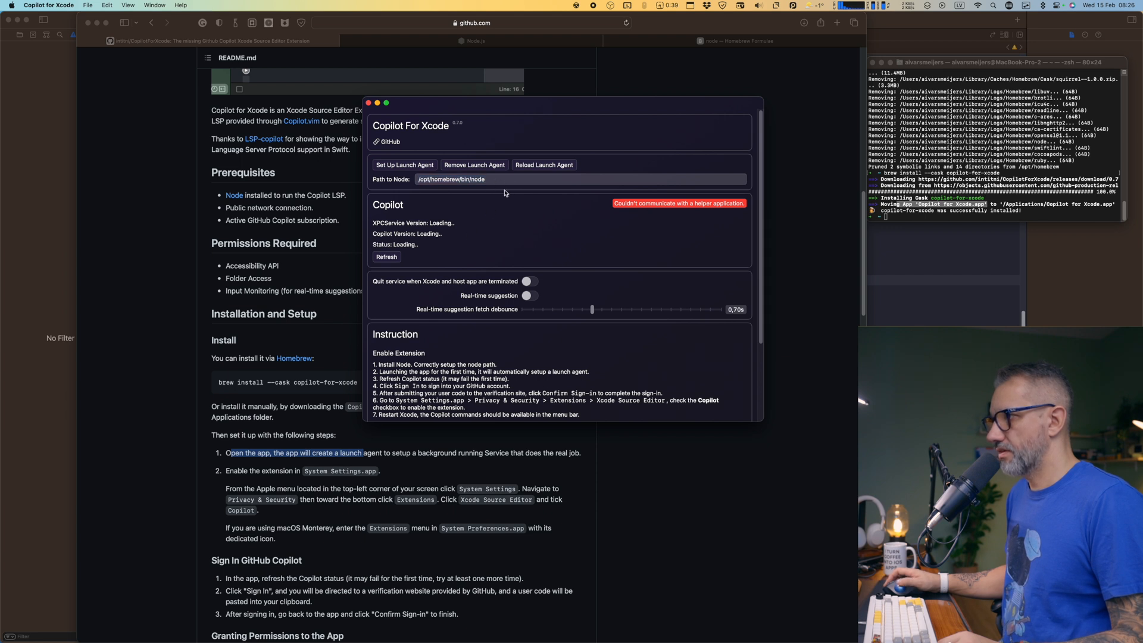
pyautogui.click(367, 102)
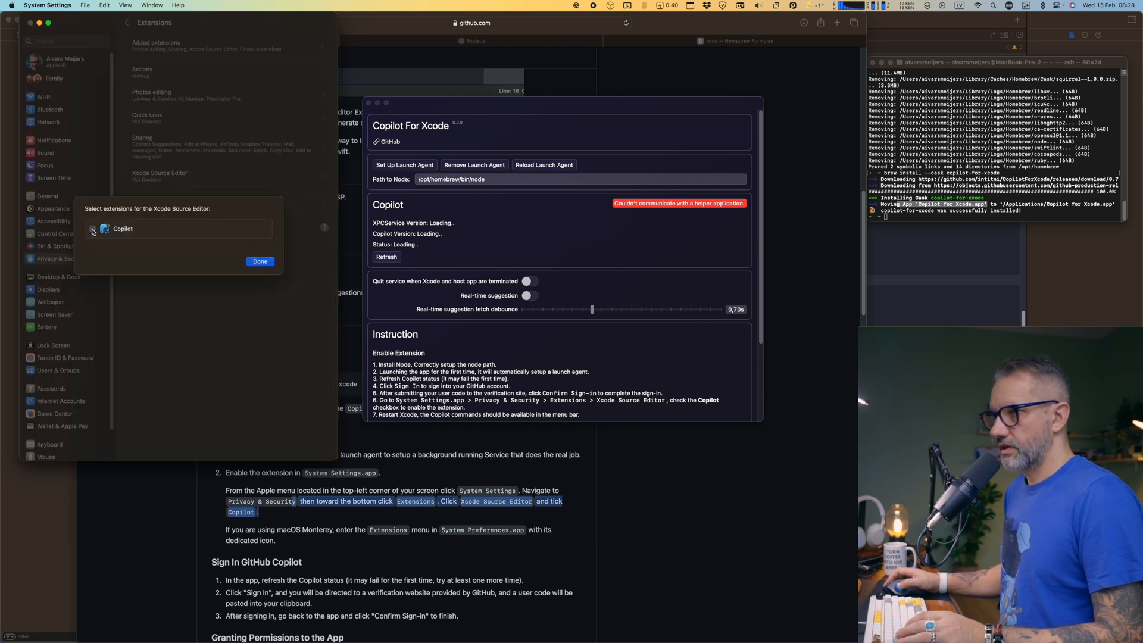
# - Tick Copilot under the Xcode Source Editor extensions and confirm with Done
pyautogui.click(91, 227)
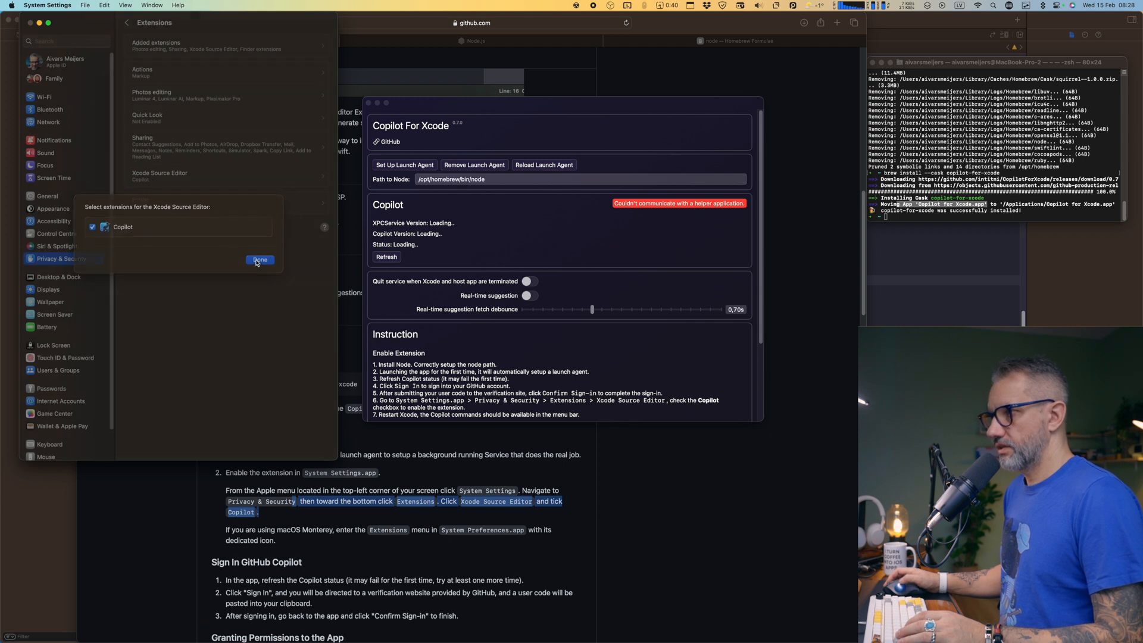
pyautogui.click(259, 260)
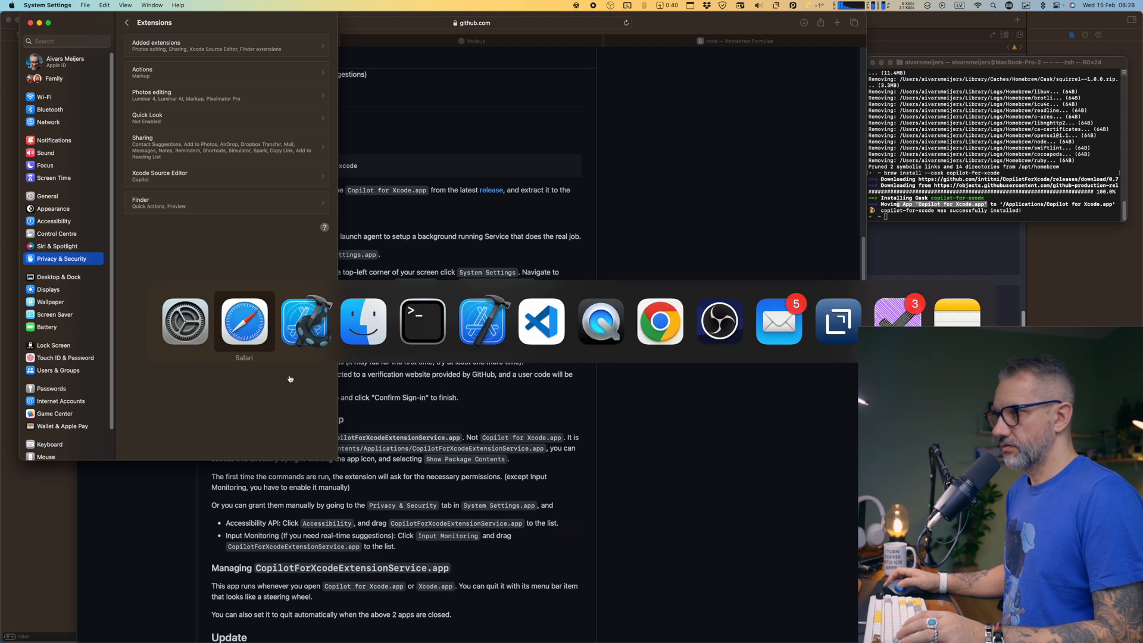
# - Refresh the service status, sign out, and sign back in to GitHub Copilot
pyautogui.click(305, 321)
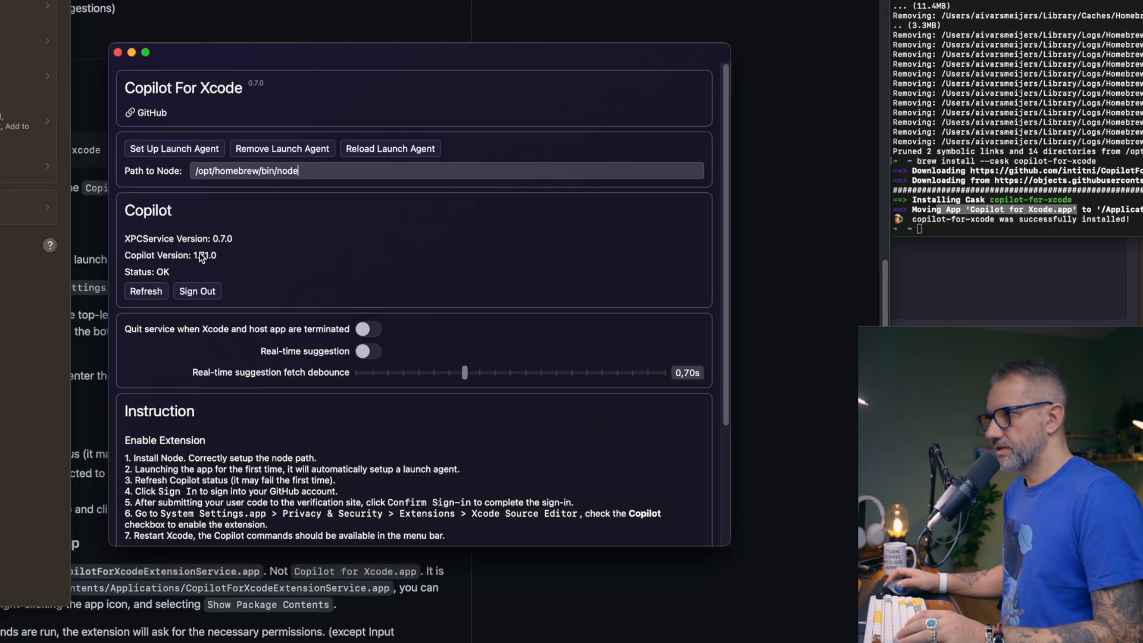
pyautogui.moveTo(192, 297)
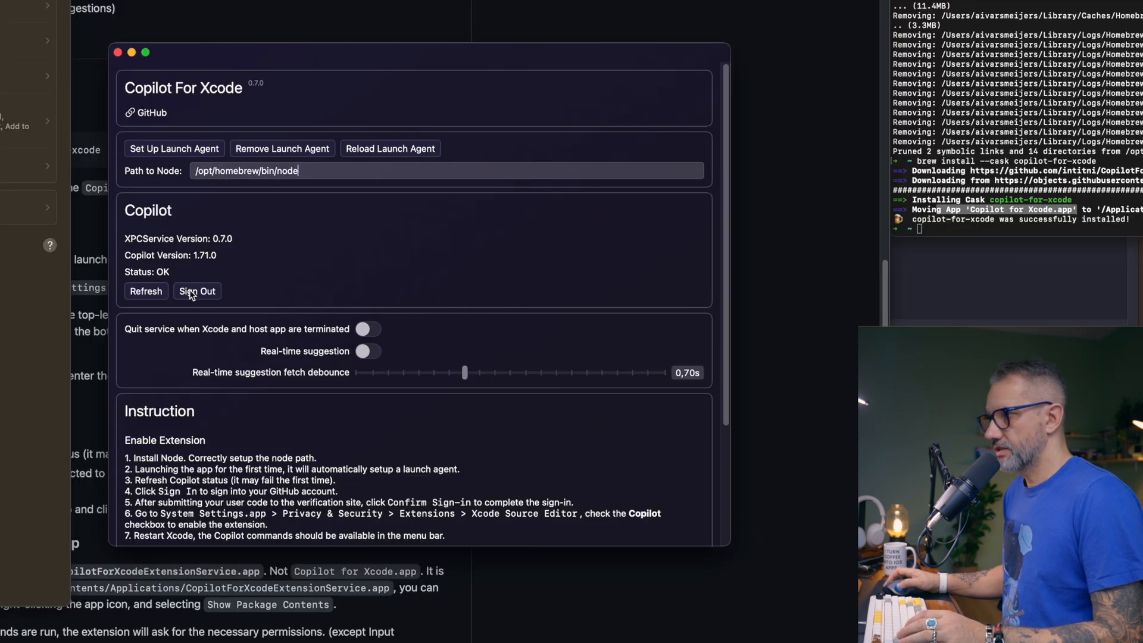
pyautogui.click(197, 291)
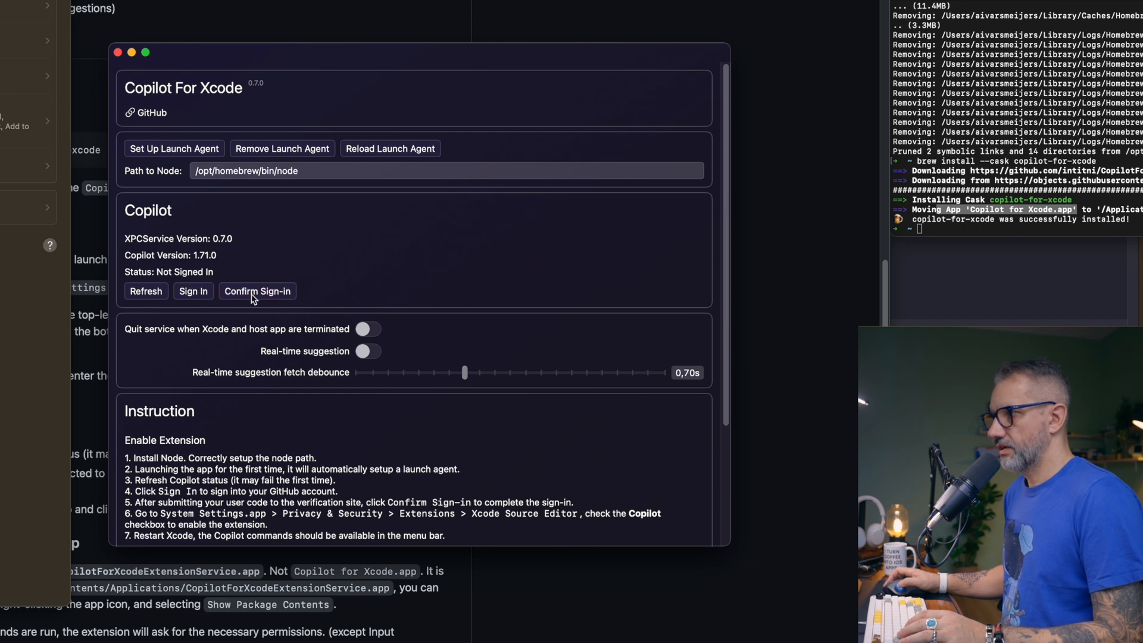
pyautogui.click(193, 291)
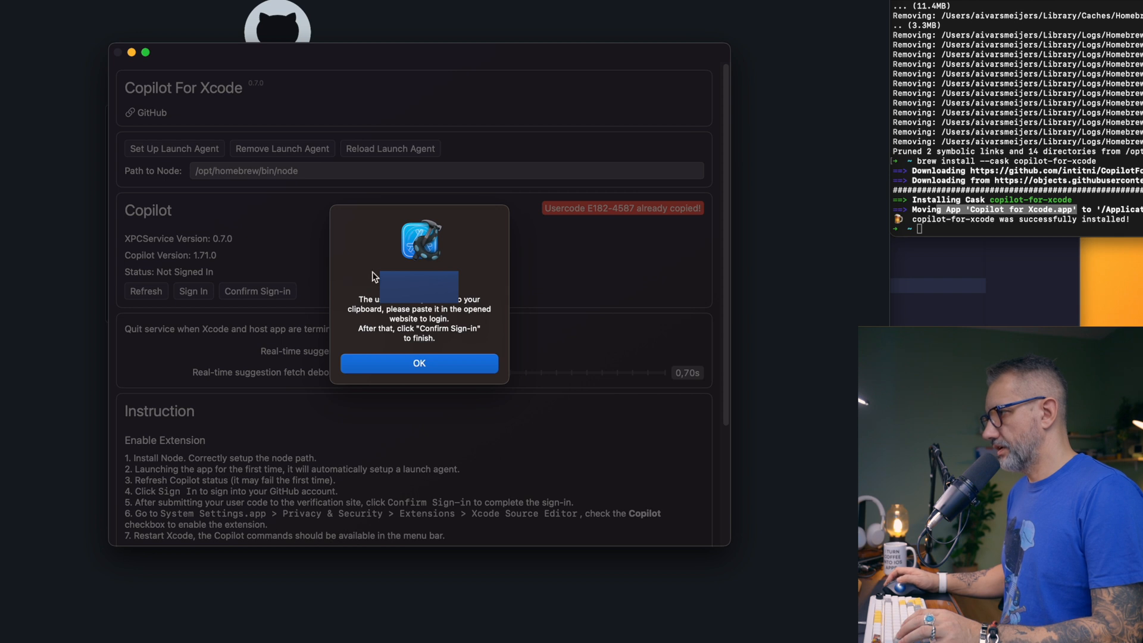
pyautogui.click(418, 363)
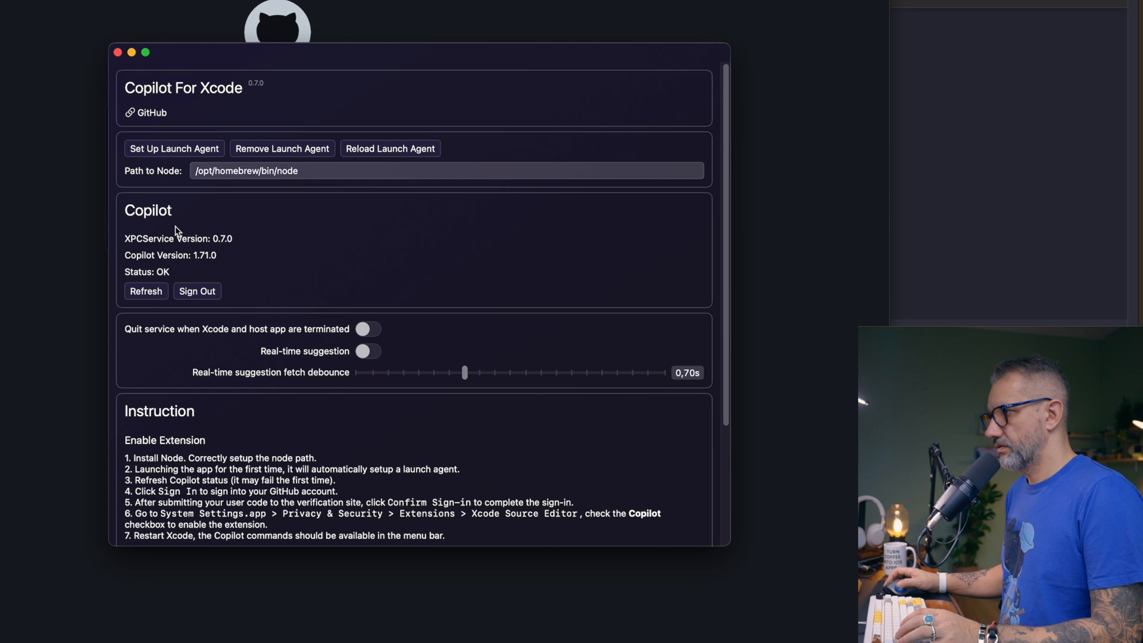
pyautogui.moveTo(234, 251)
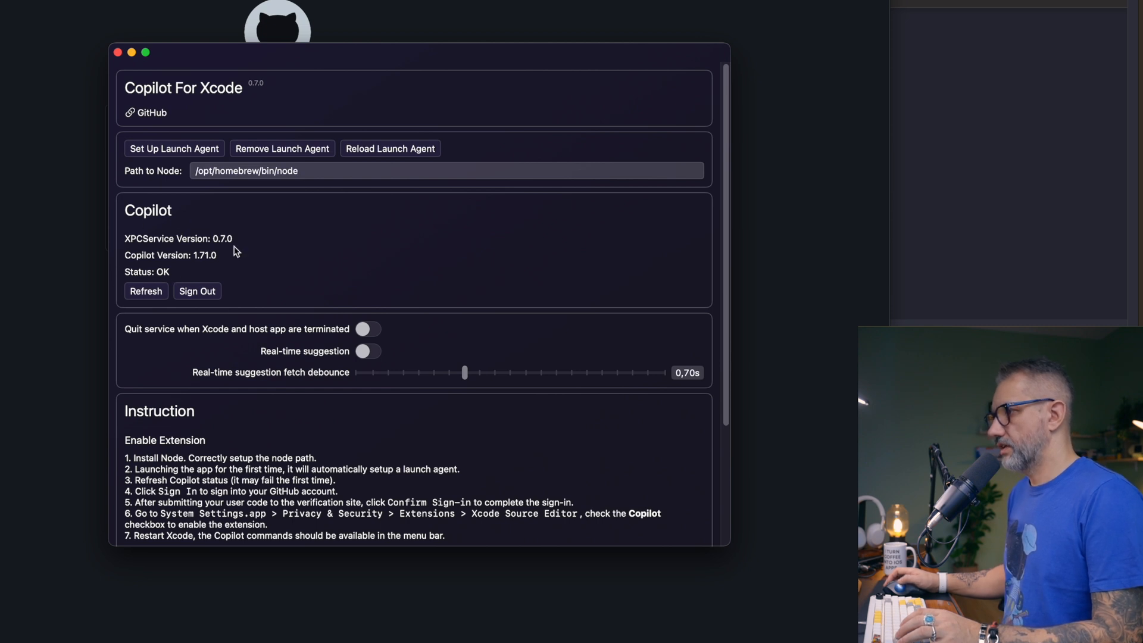
pyautogui.moveTo(286, 343)
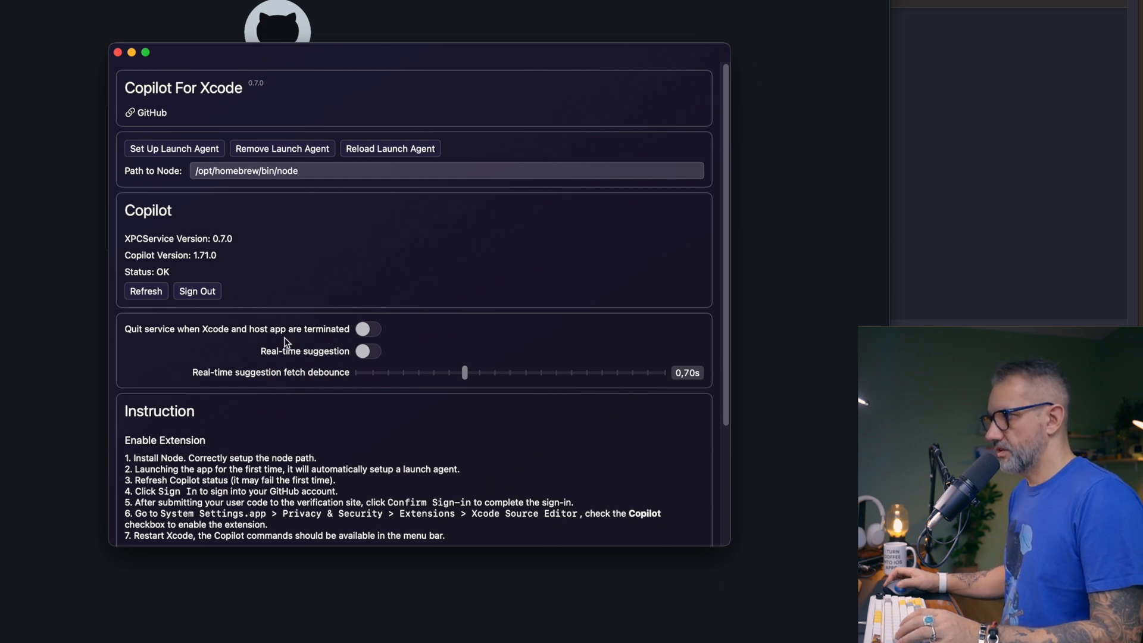
# - Turn on the 'Quit service when Xcode closes' and 'Real-time suggestion' toggles
pyautogui.click(367, 329)
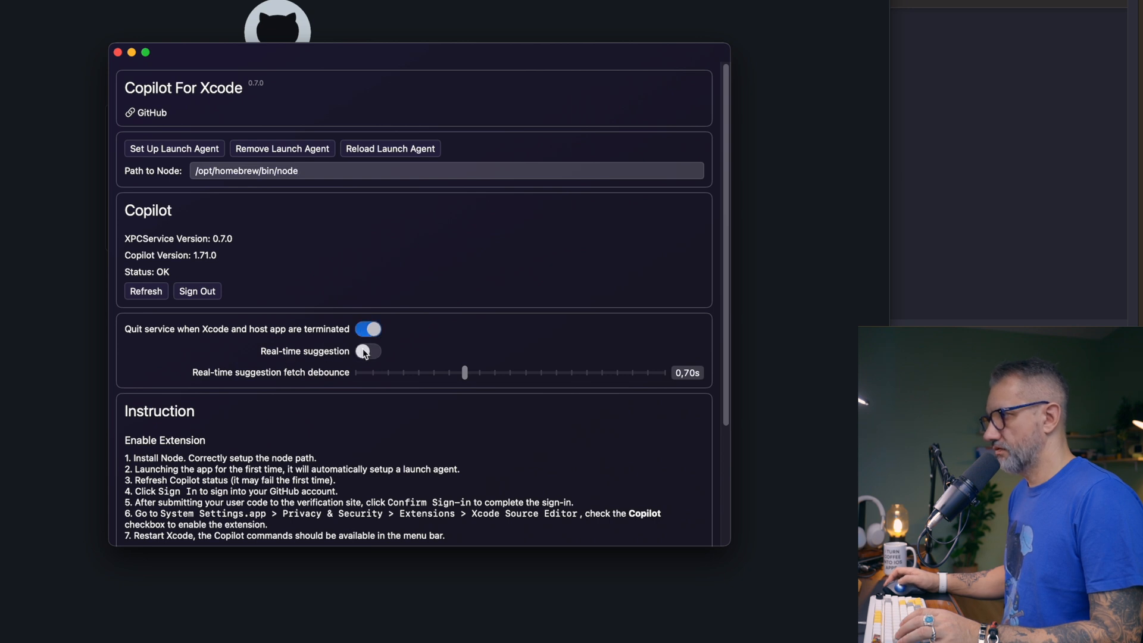
pyautogui.click(367, 351)
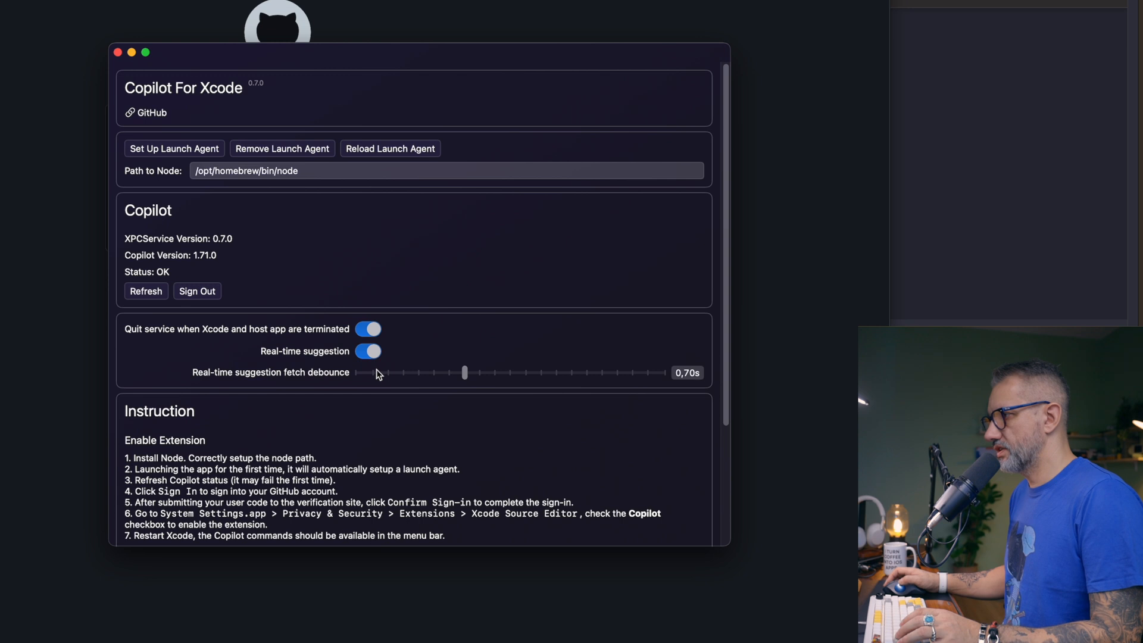
pyautogui.moveTo(435, 390)
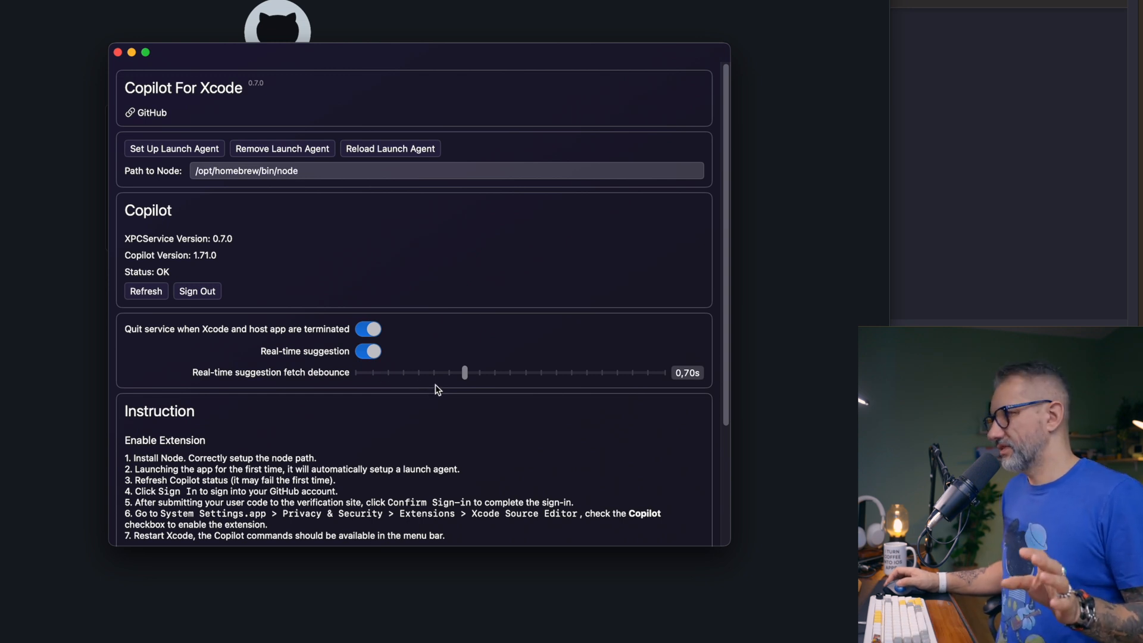
pyautogui.moveTo(337, 333)
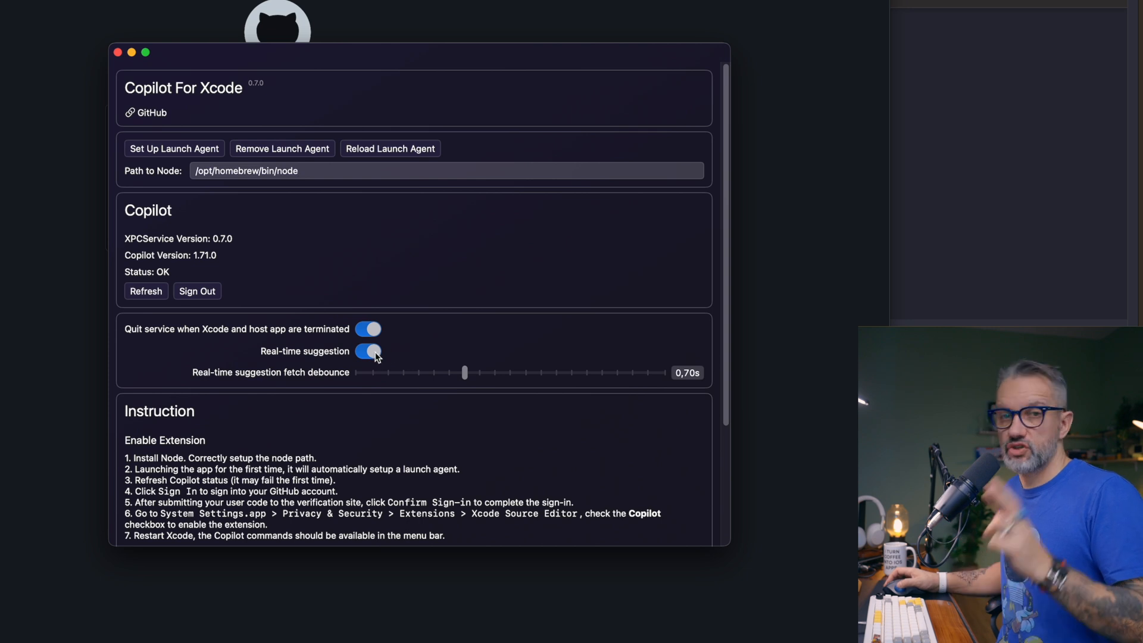
pyautogui.scroll(-3)
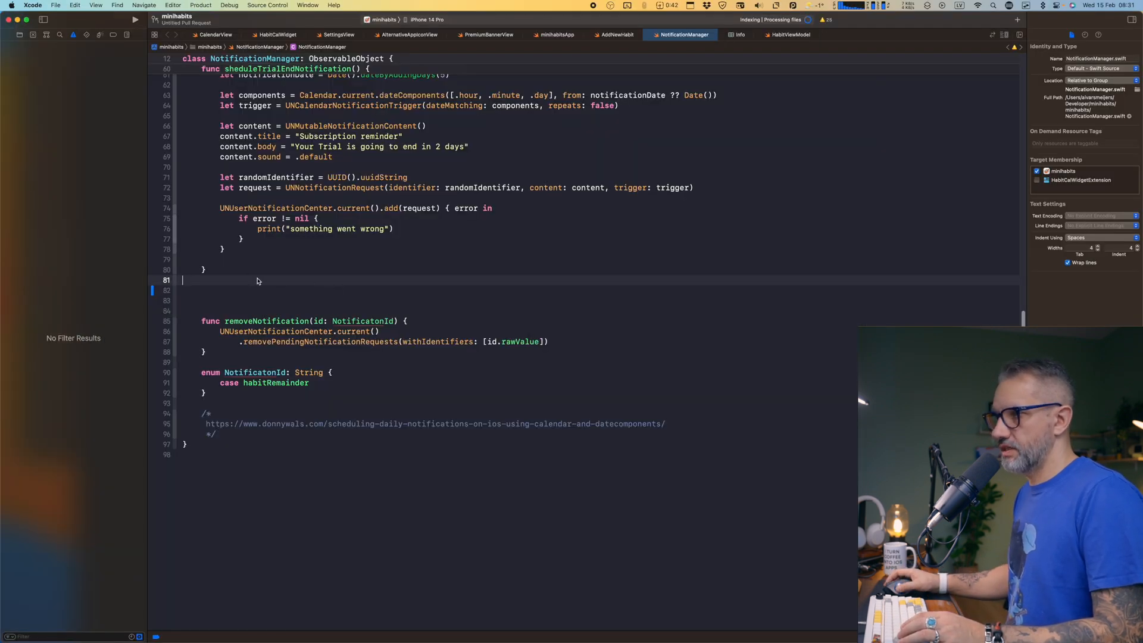
# - Write a '// function to set notif…' comment and request Copilot's Get Suggestions
pyautogui.write('//=')
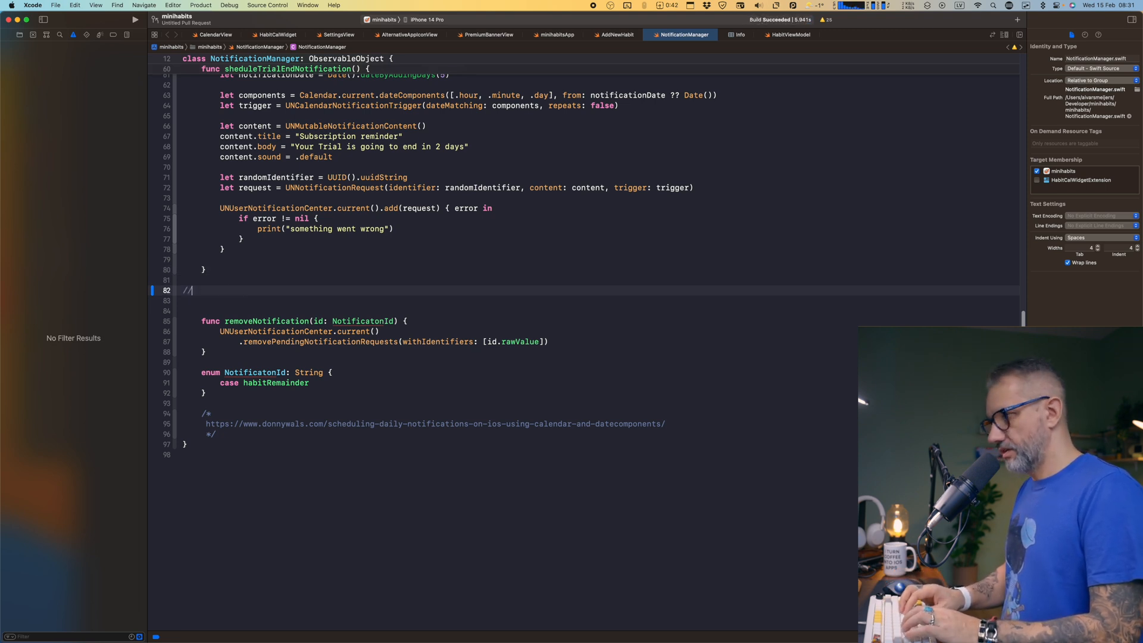
pyautogui.write('function to set notif')
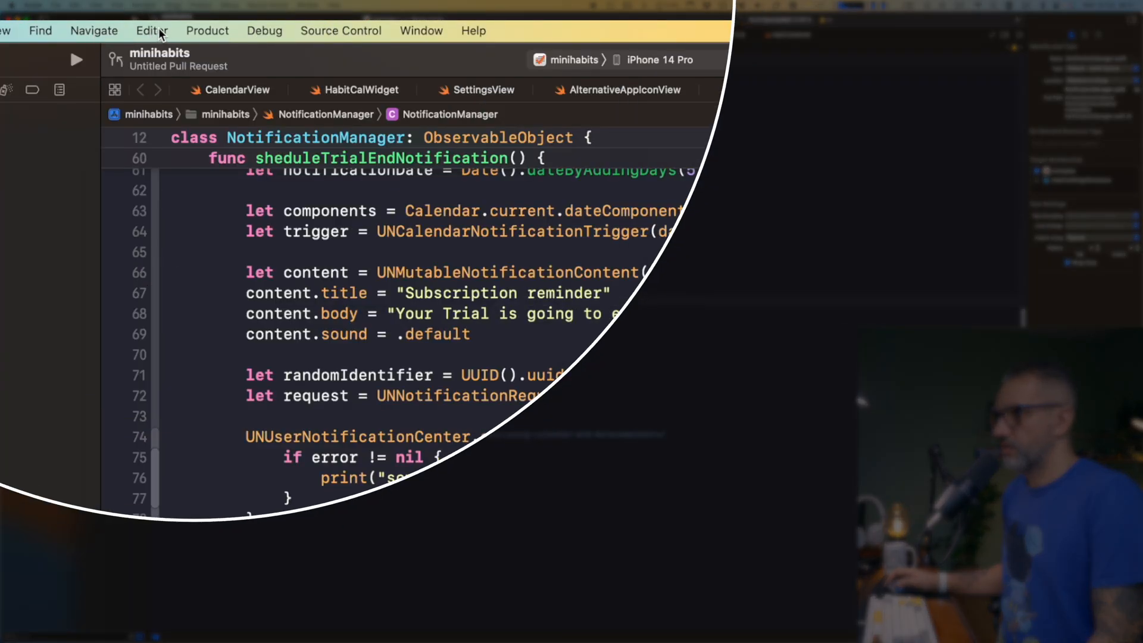
pyautogui.click(173, 6)
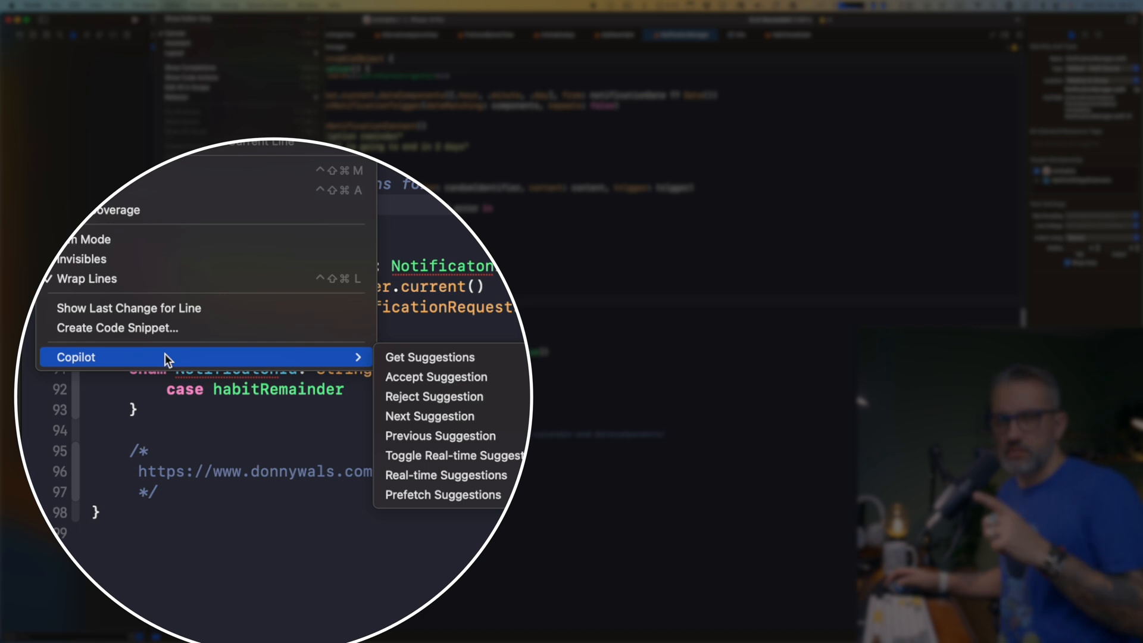
pyautogui.moveTo(350, 363)
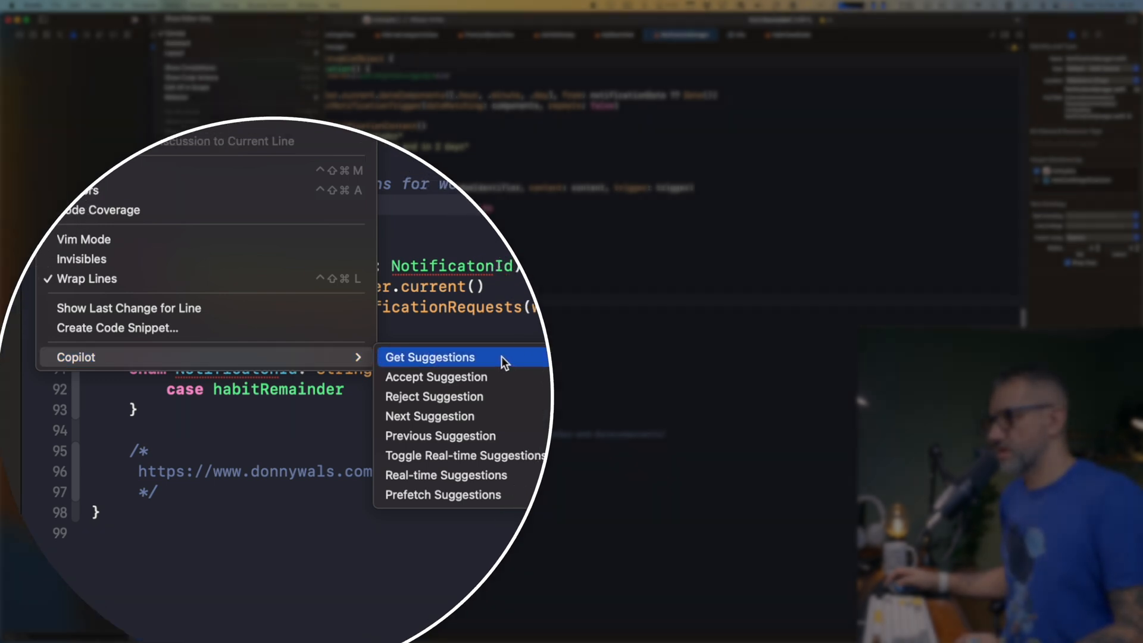
pyautogui.click(429, 357)
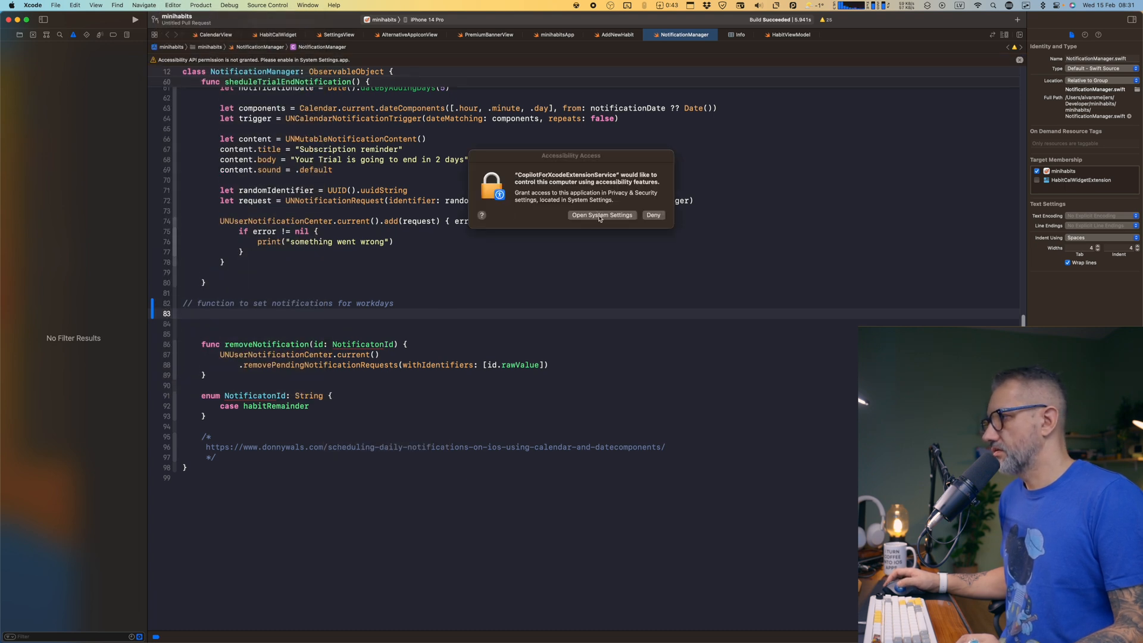
# - Switch on Accessibility access for CopilotForXcodeExtensionService, then head back toward Xcode
pyautogui.click(601, 214)
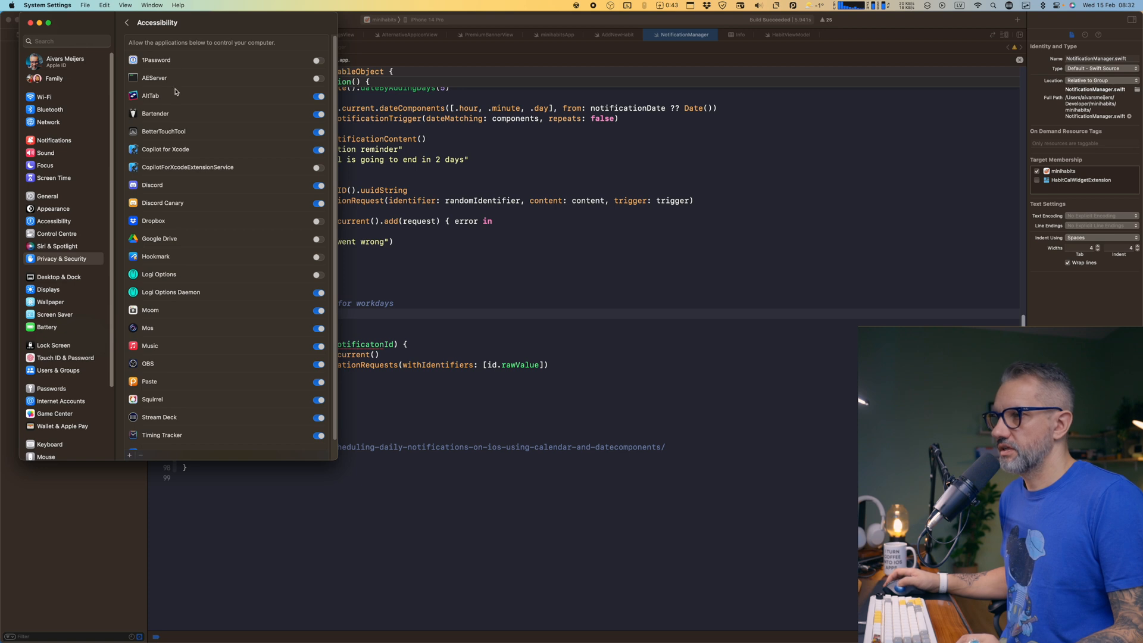
pyautogui.click(218, 167)
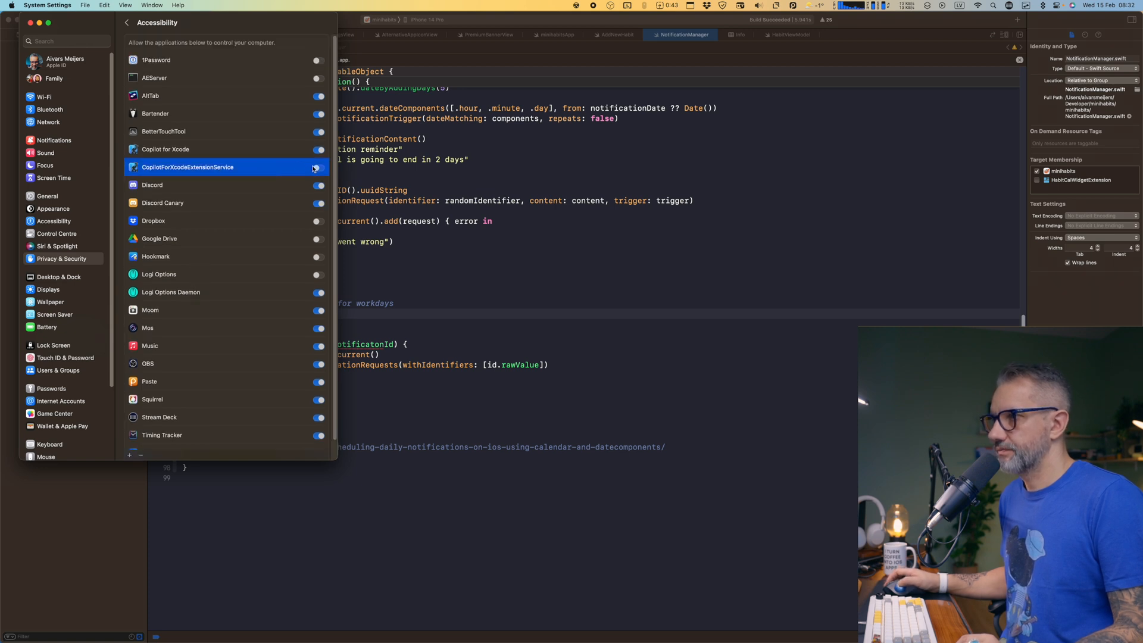
pyautogui.click(318, 168)
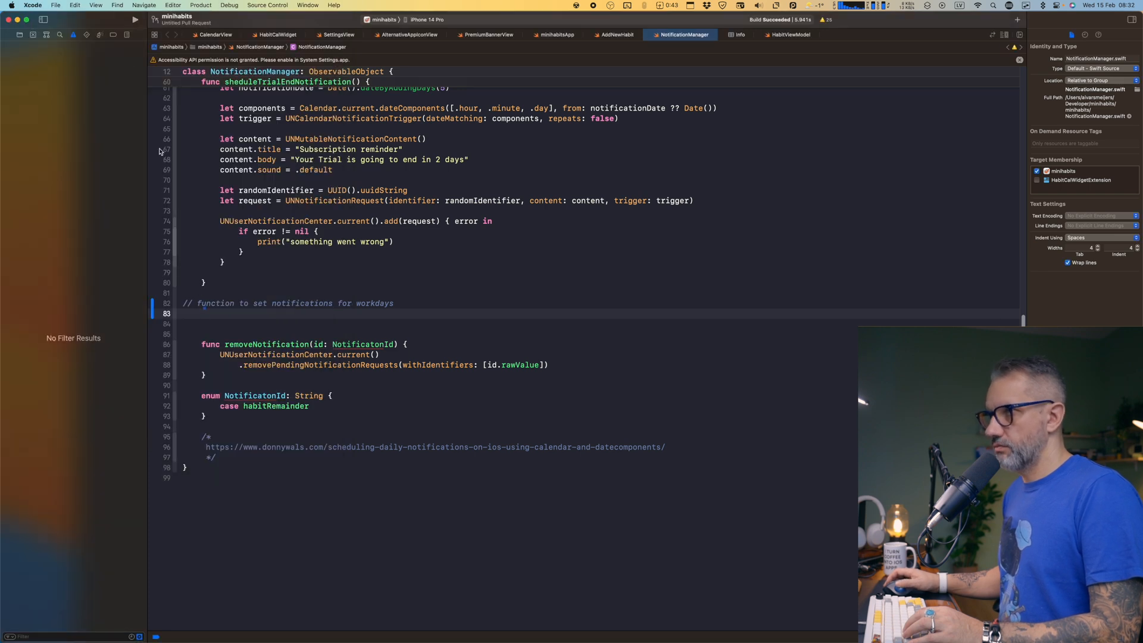
pyautogui.click(173, 6)
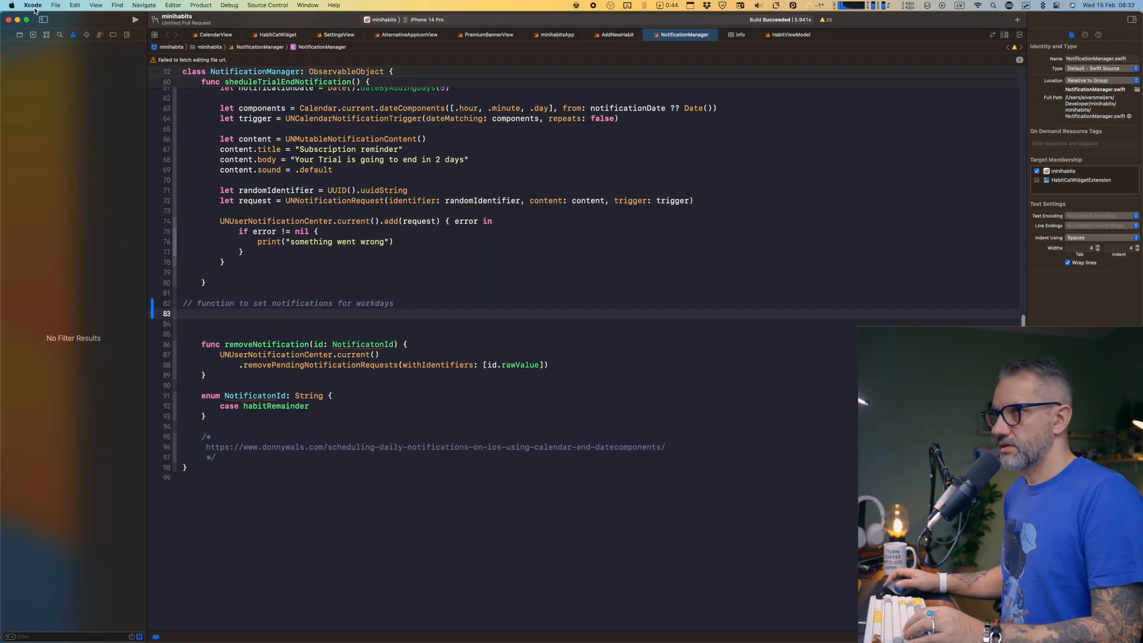
pyautogui.click(32, 6)
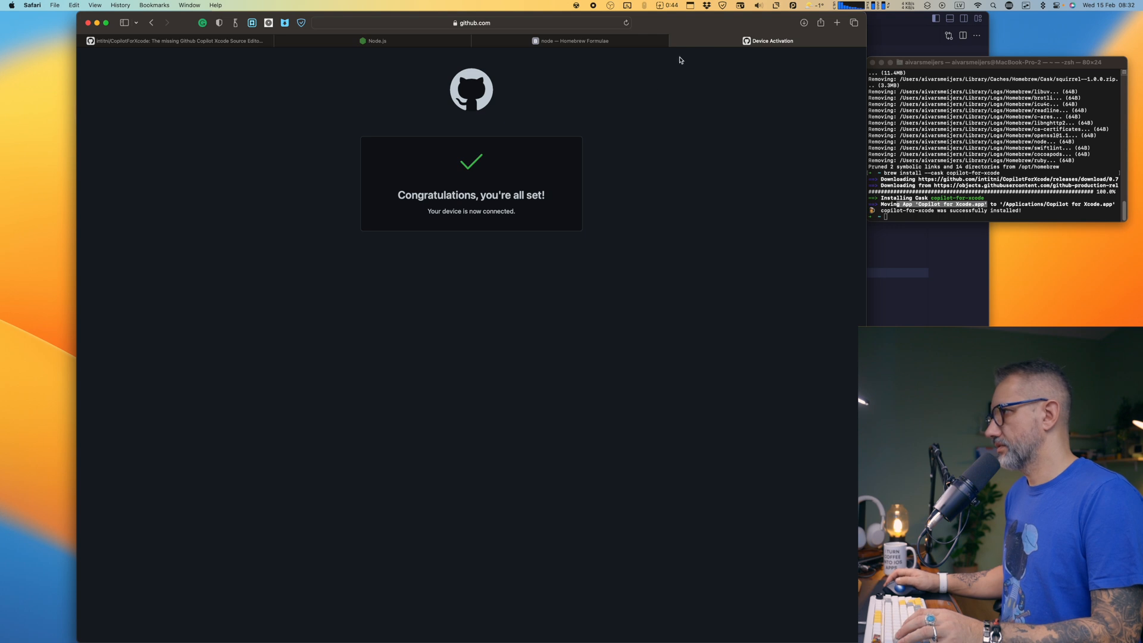
# - Leave the confirmed GitHub device activation in Safari and return to the minihabits project in Xcode
pyautogui.click(572, 40)
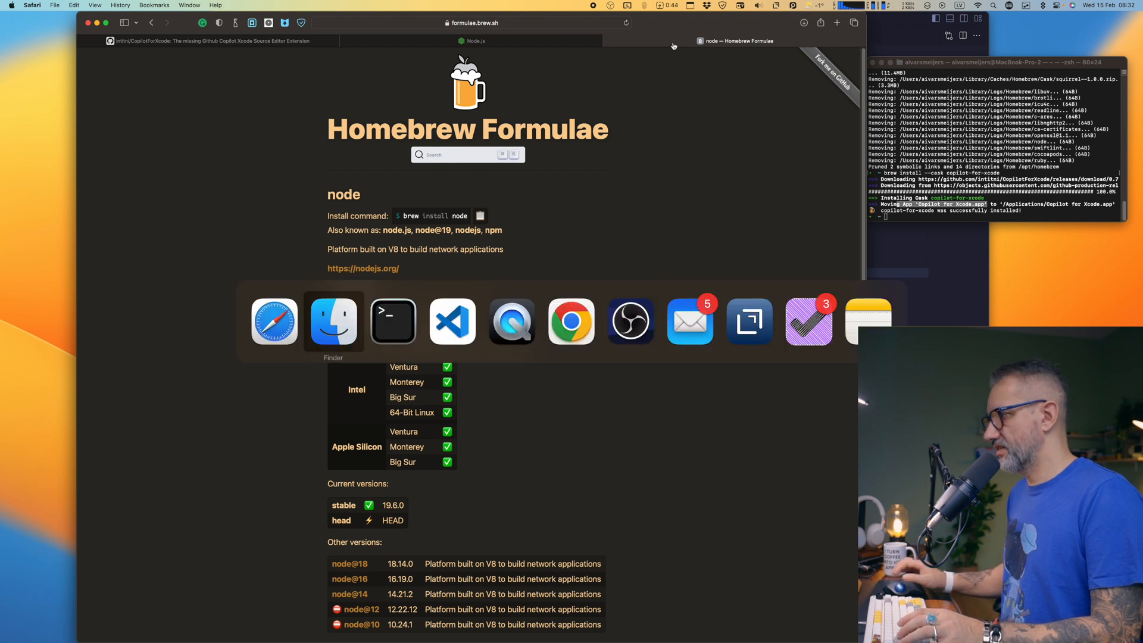
pyautogui.click(453, 321)
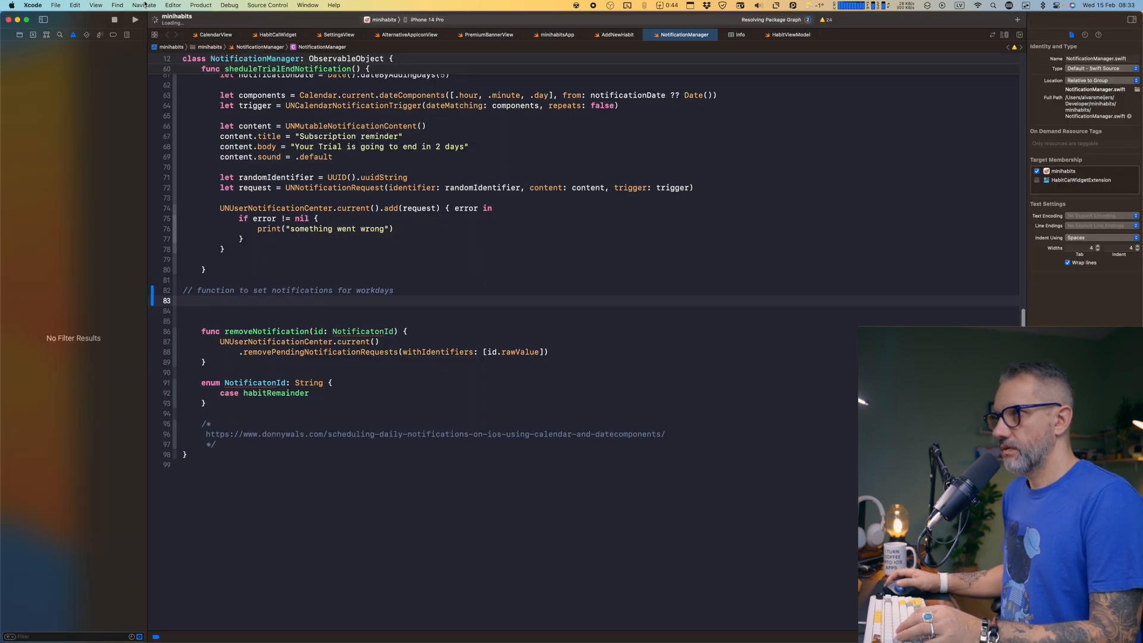
# - Open Xcode's Editor menu to reach the Copilot suggestion commands beside the workdays comment
pyautogui.click(173, 5)
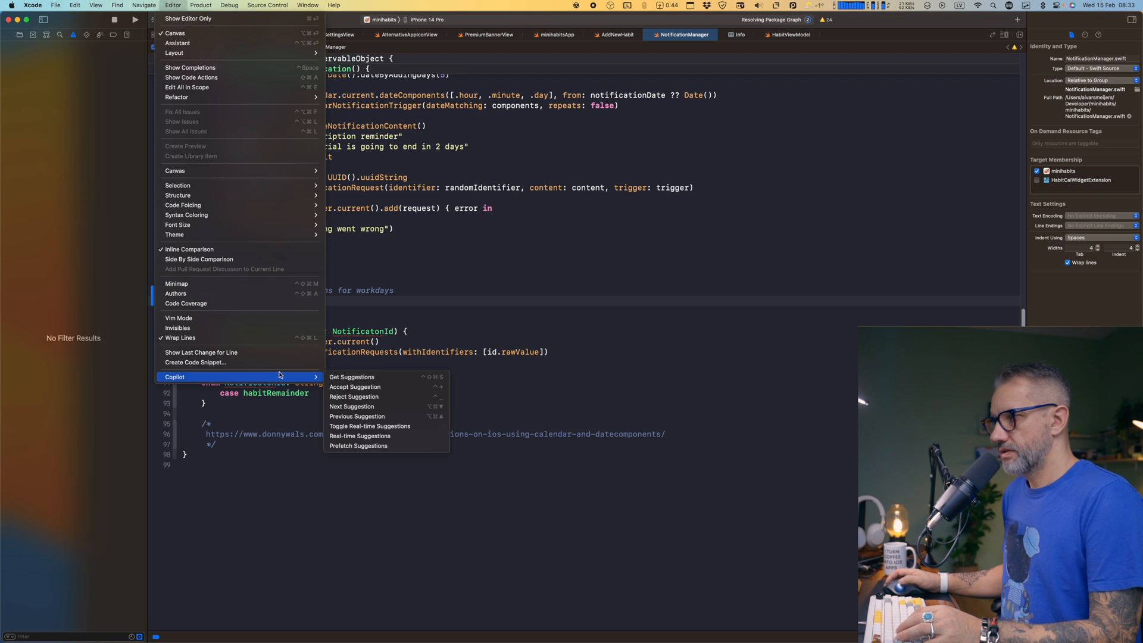
pyautogui.moveTo(352, 376)
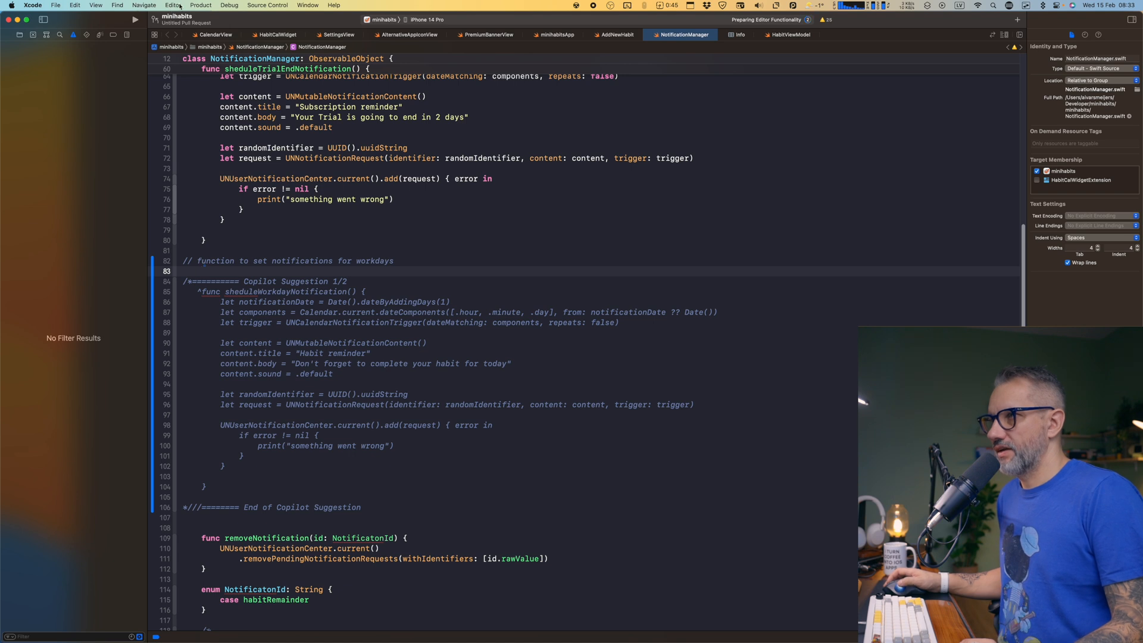
# - Switch to Copilot's next alternative suggestion via Editor > Copilot > Next Suggestion
pyautogui.click(173, 5)
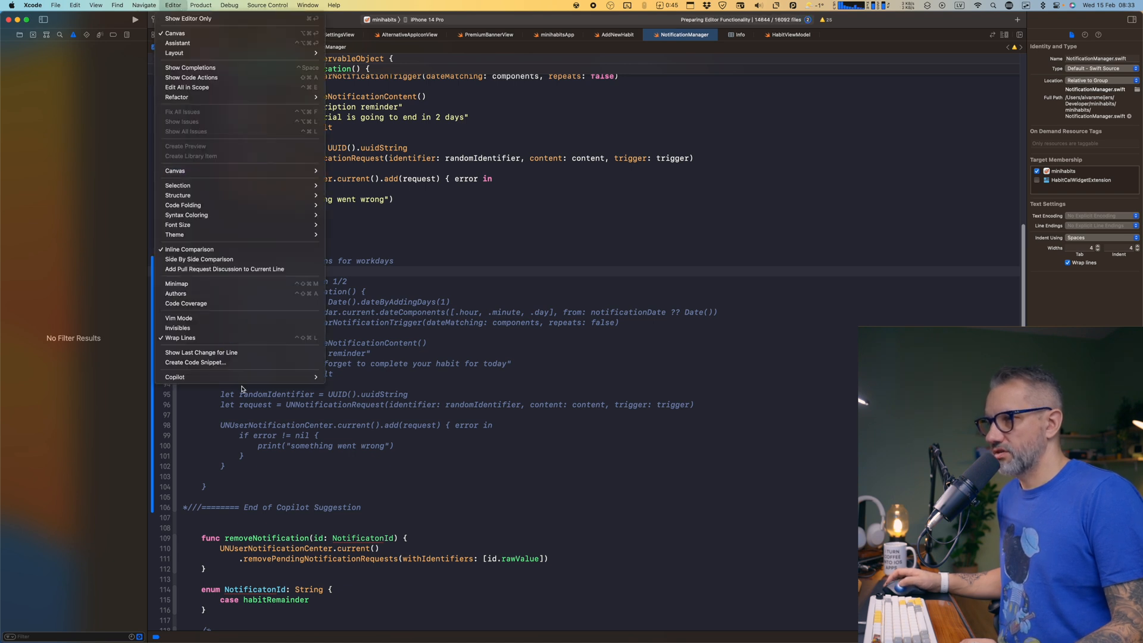
pyautogui.click(175, 377)
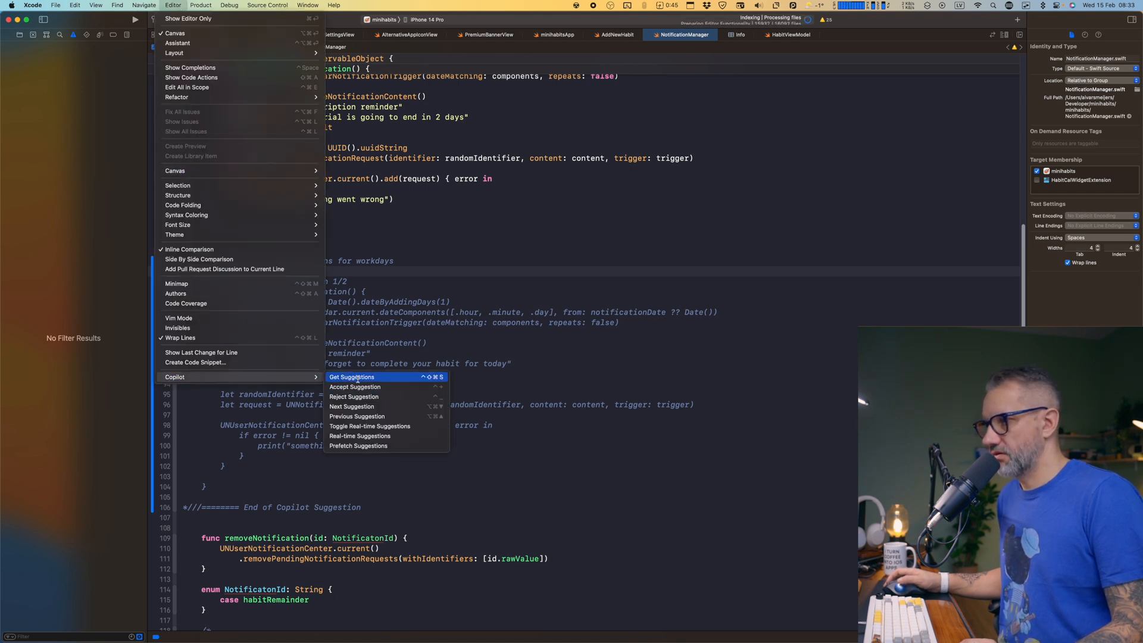
pyautogui.moveTo(355, 386)
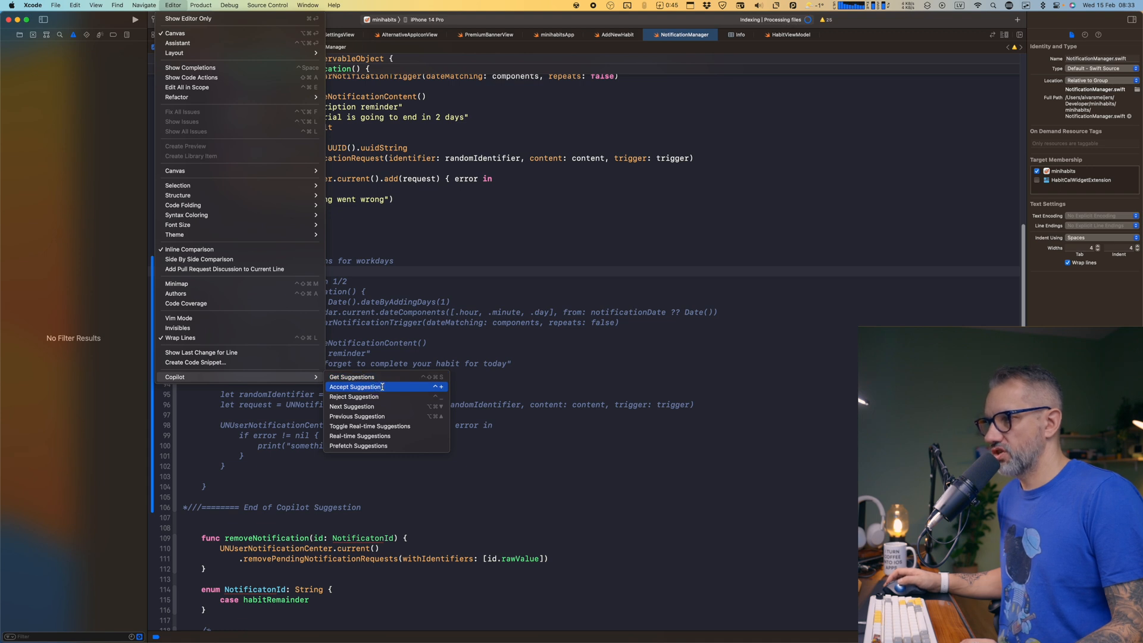
pyautogui.moveTo(351, 406)
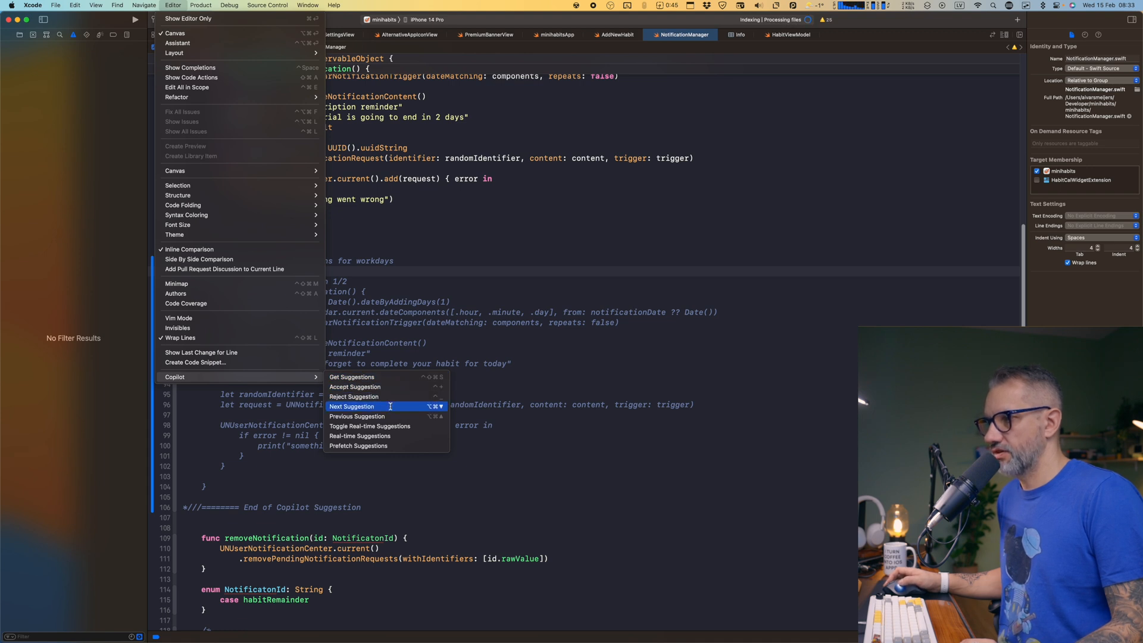
pyautogui.click(351, 406)
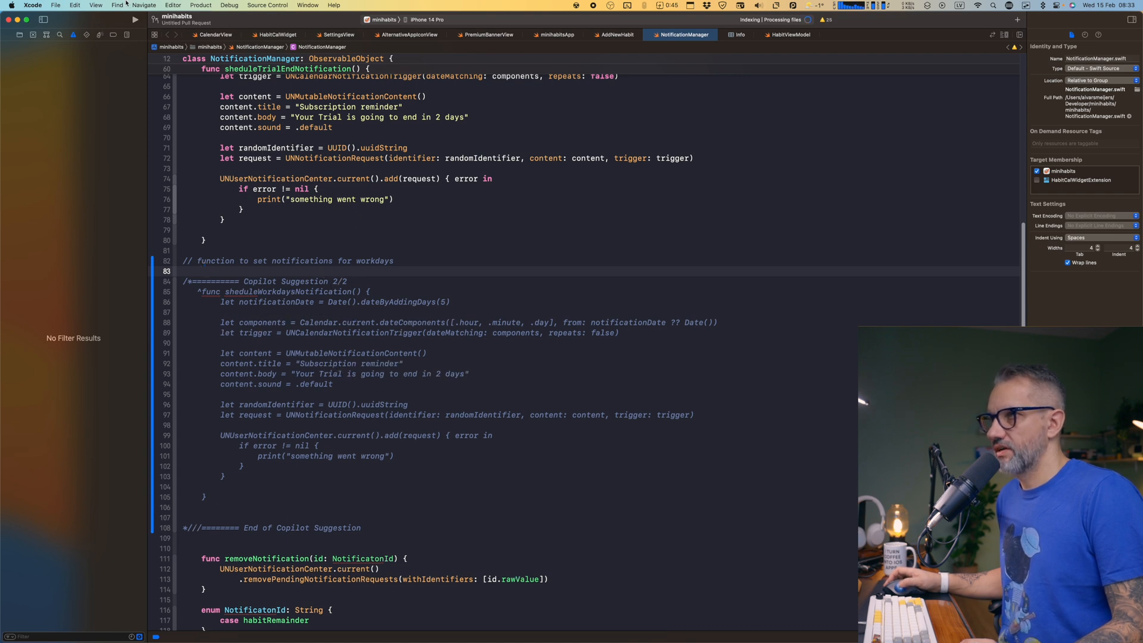
# - Accept the second suggestion, inserting sheduleWorkdaysNotification beneath the workdays comment
pyautogui.click(173, 5)
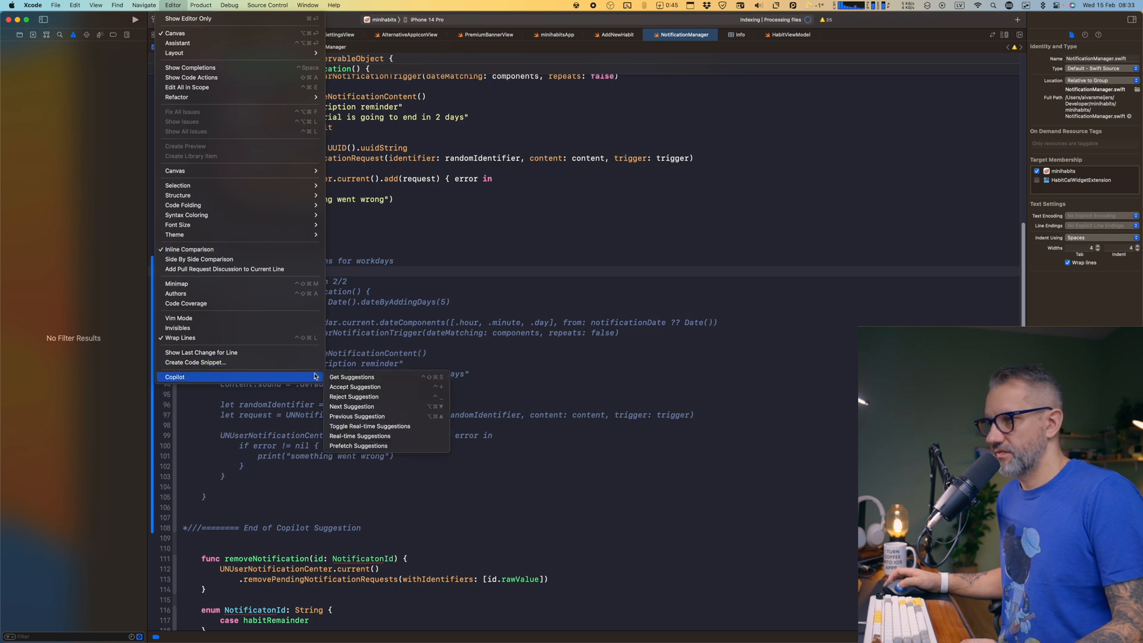
pyautogui.moveTo(355, 386)
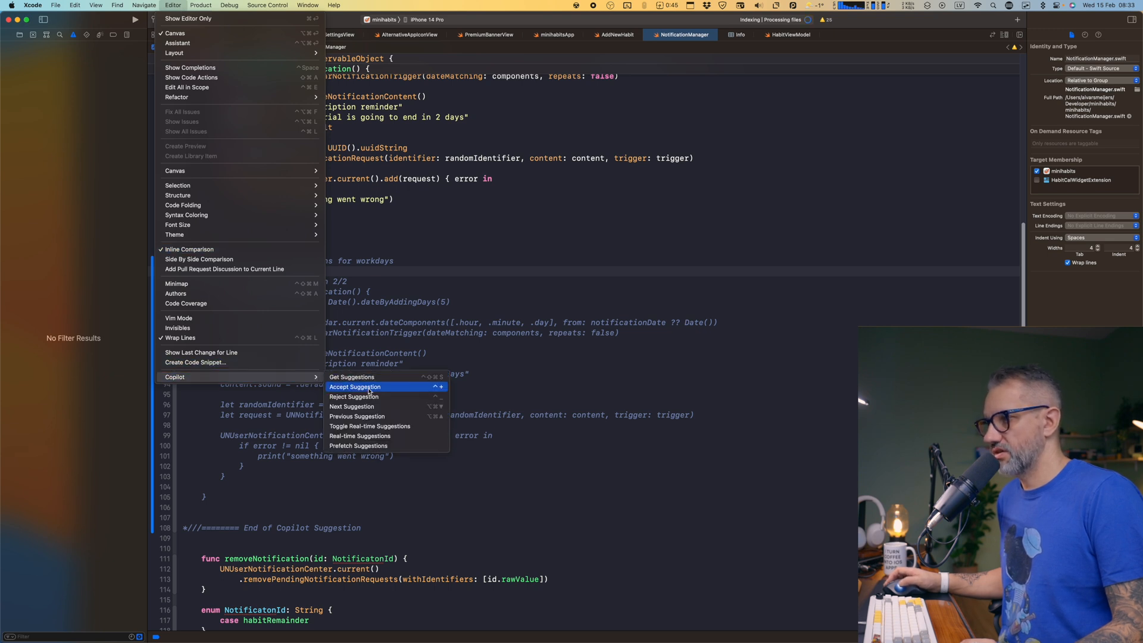
pyautogui.click(355, 386)
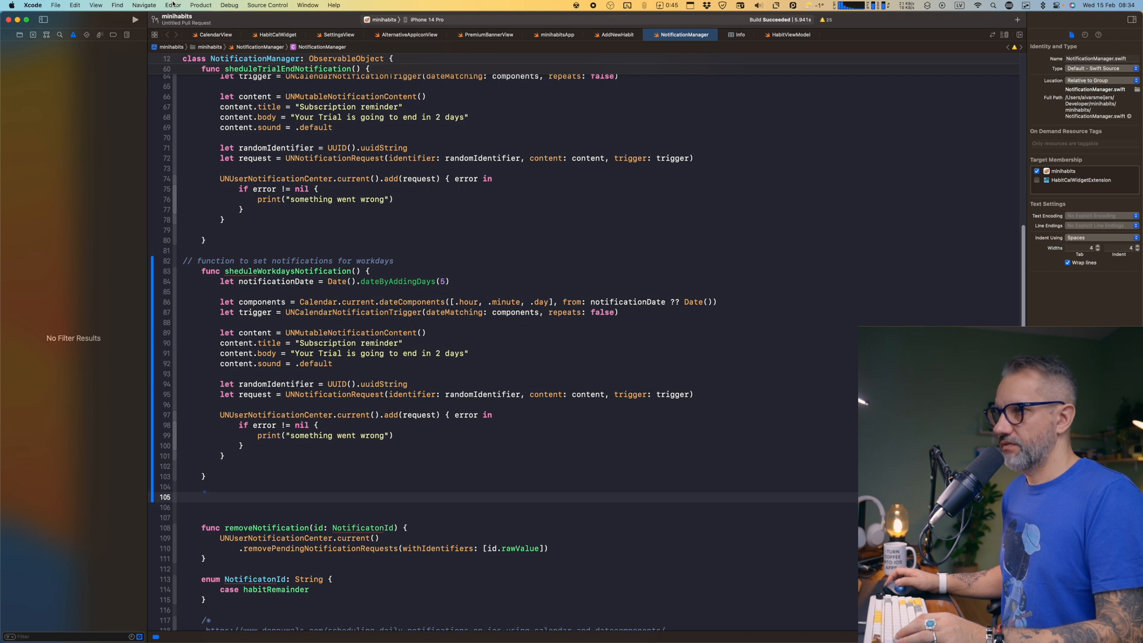
pyautogui.click(173, 6)
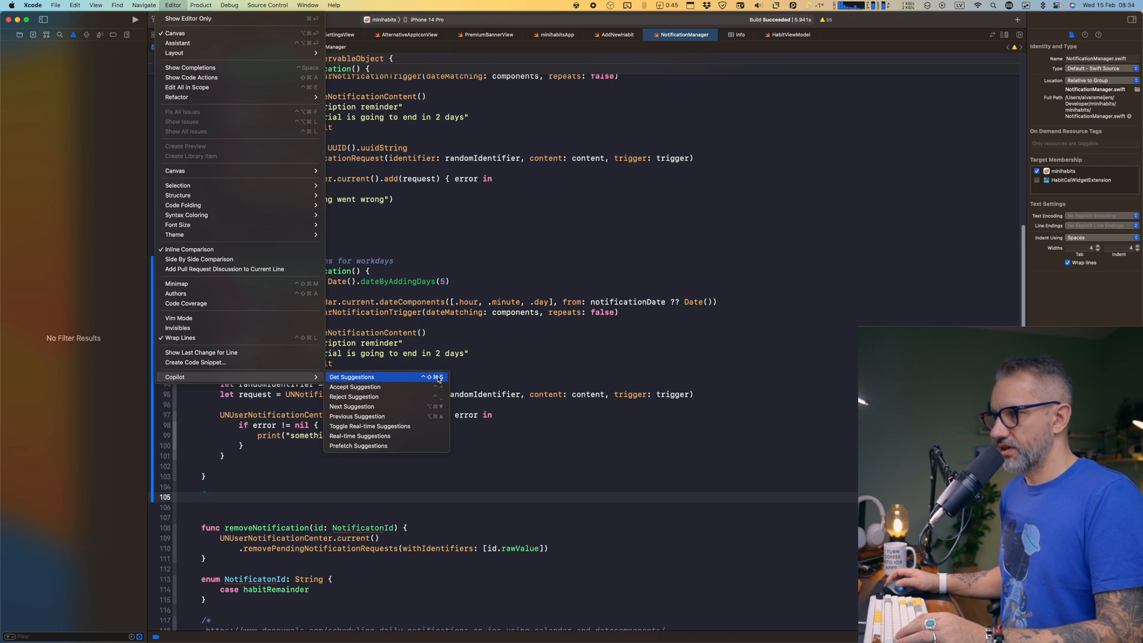
pyautogui.moveTo(357, 387)
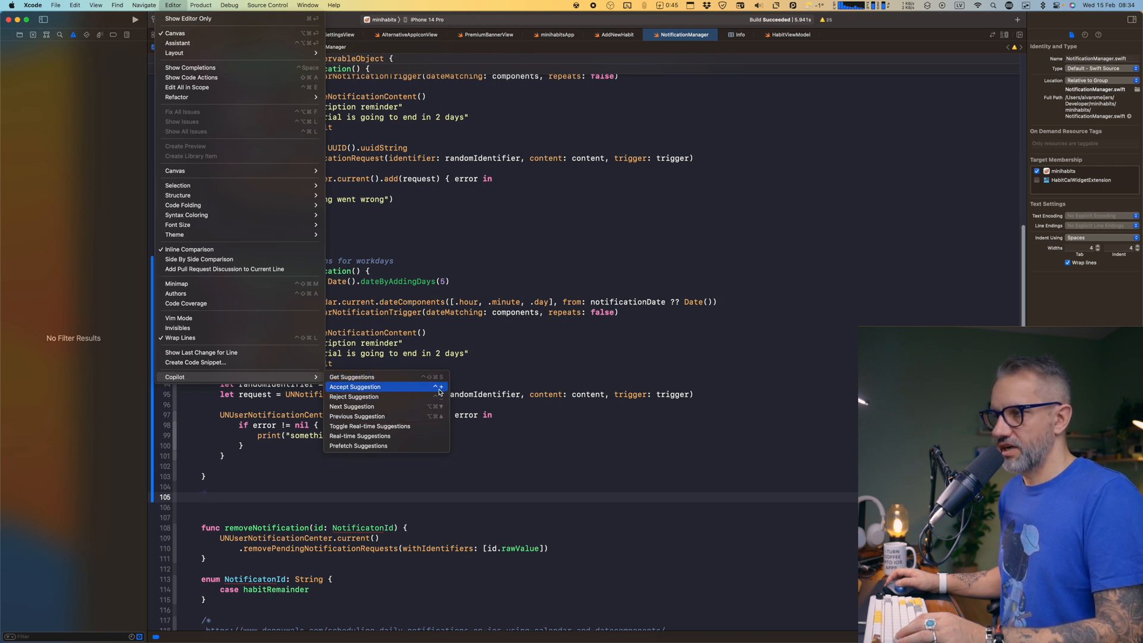
pyautogui.moveTo(355, 397)
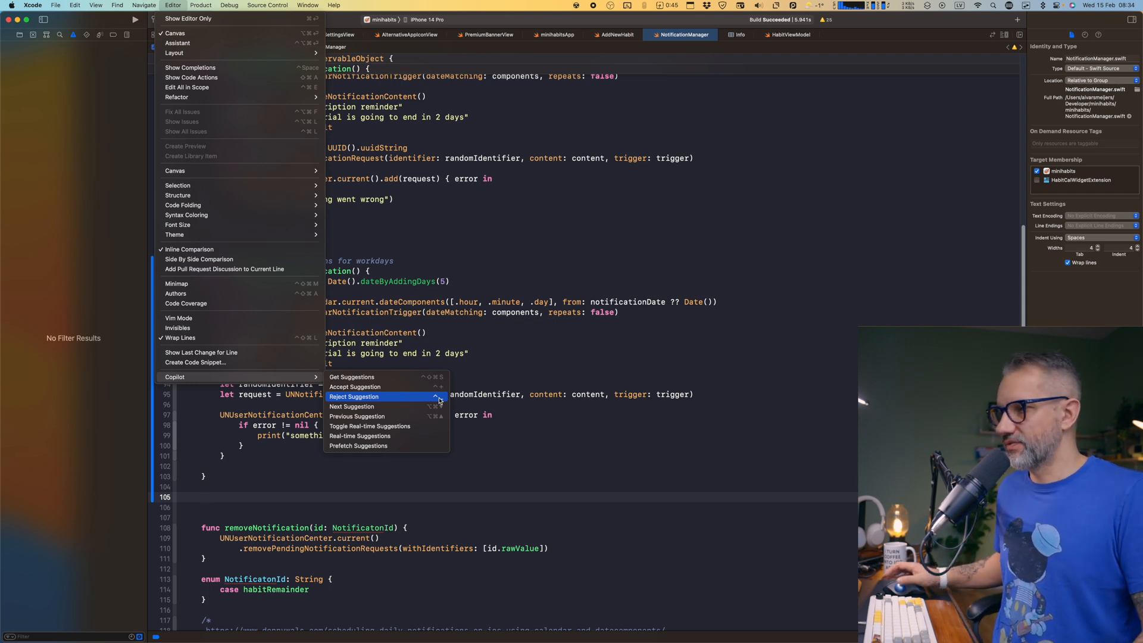
pyautogui.moveTo(399, 379)
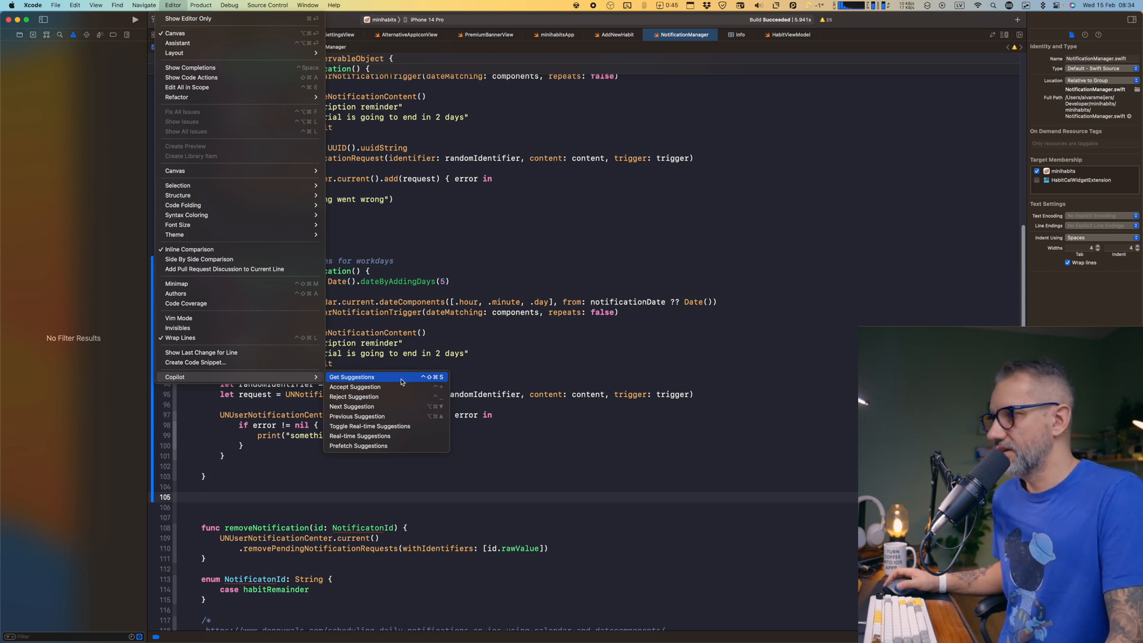
pyautogui.press('Escape')
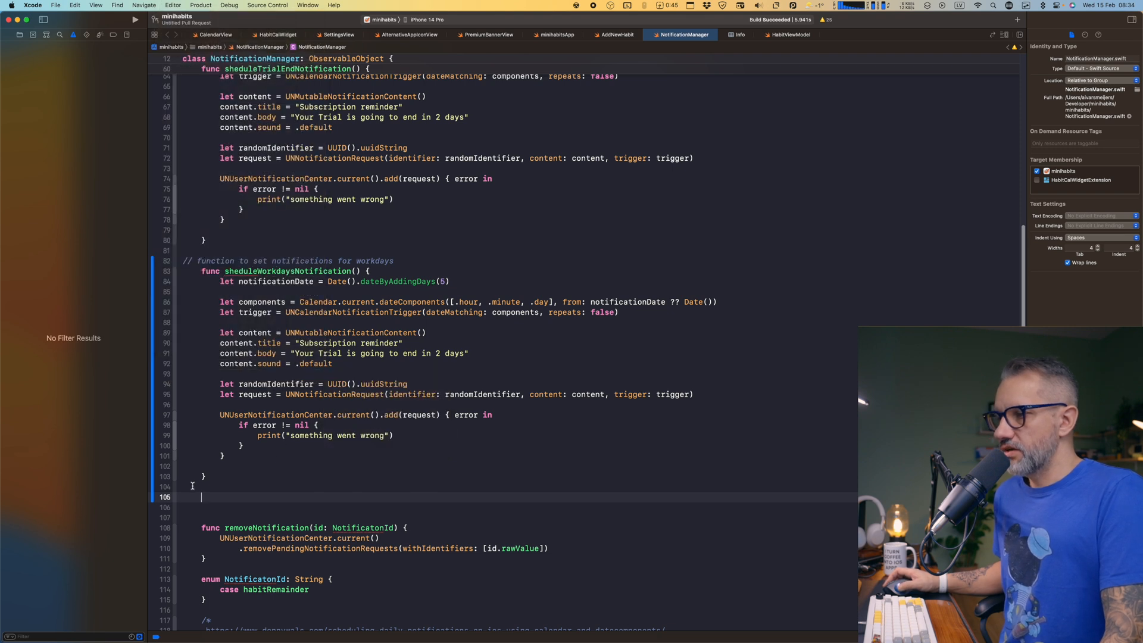
pyautogui.moveTo(227, 509)
pyautogui.write('func removeAllNotifications() {')
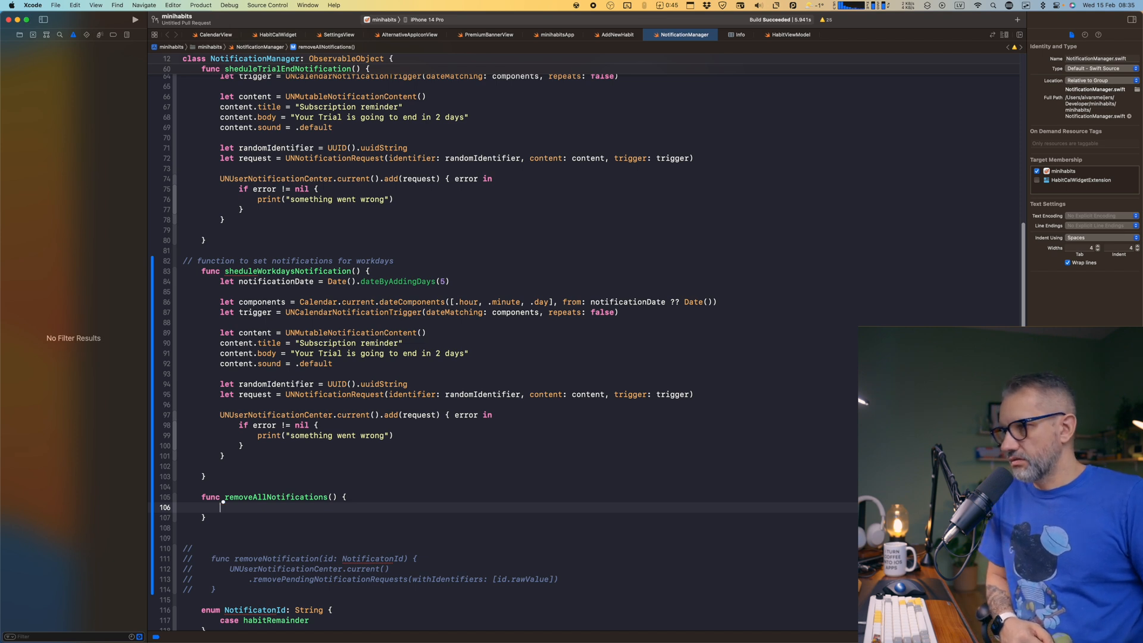
# - Click inside removeAllNotifications so Copilot proposes removeAllPendingNotificationRequests() as its body
pyautogui.click(221, 507)
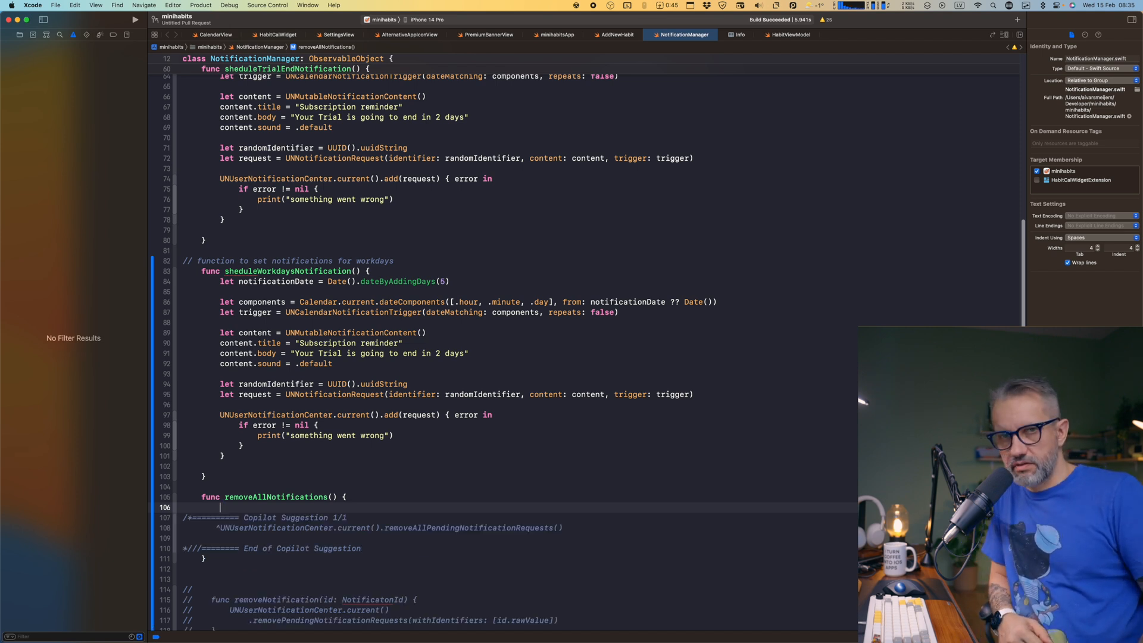